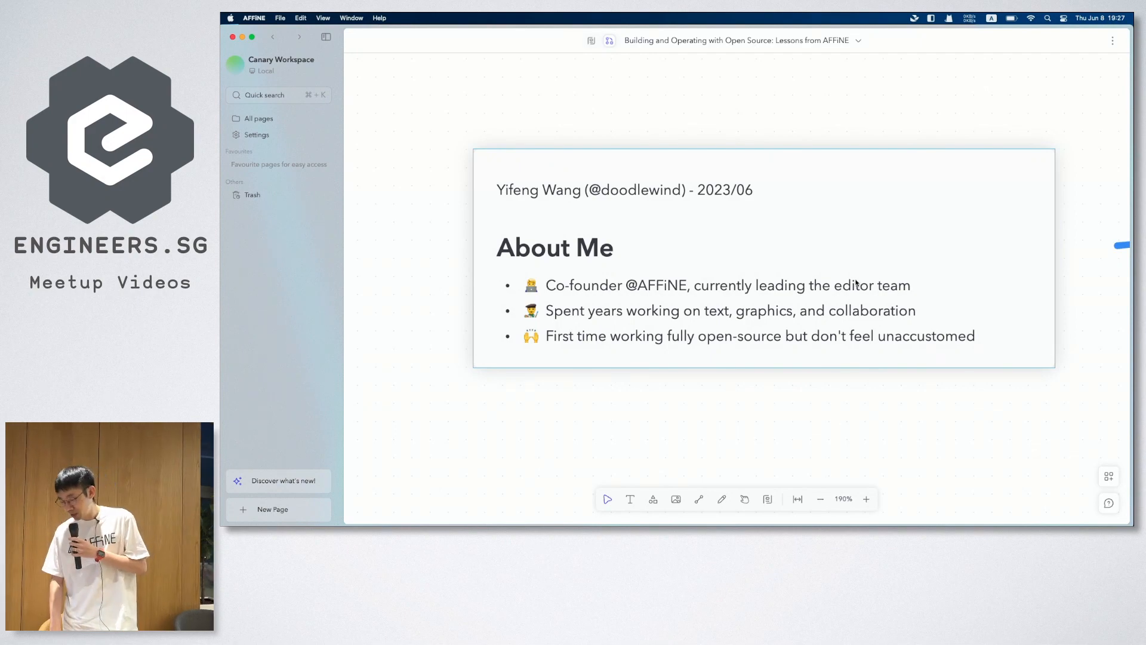
mouse_move(749, 251)
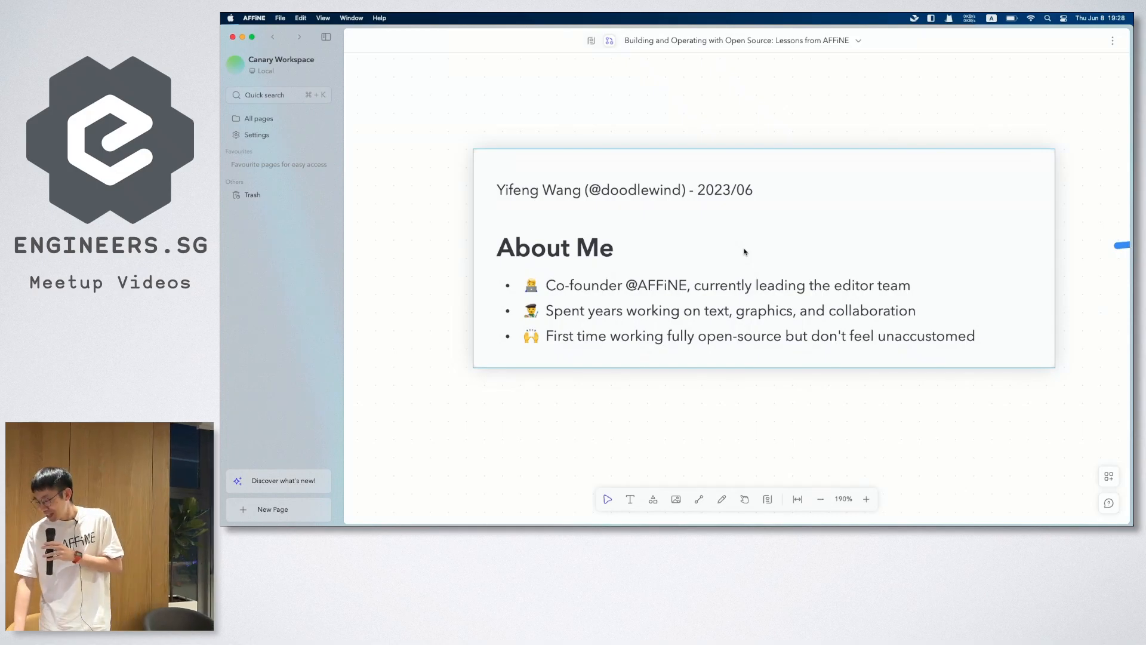
mouse_move(810, 231)
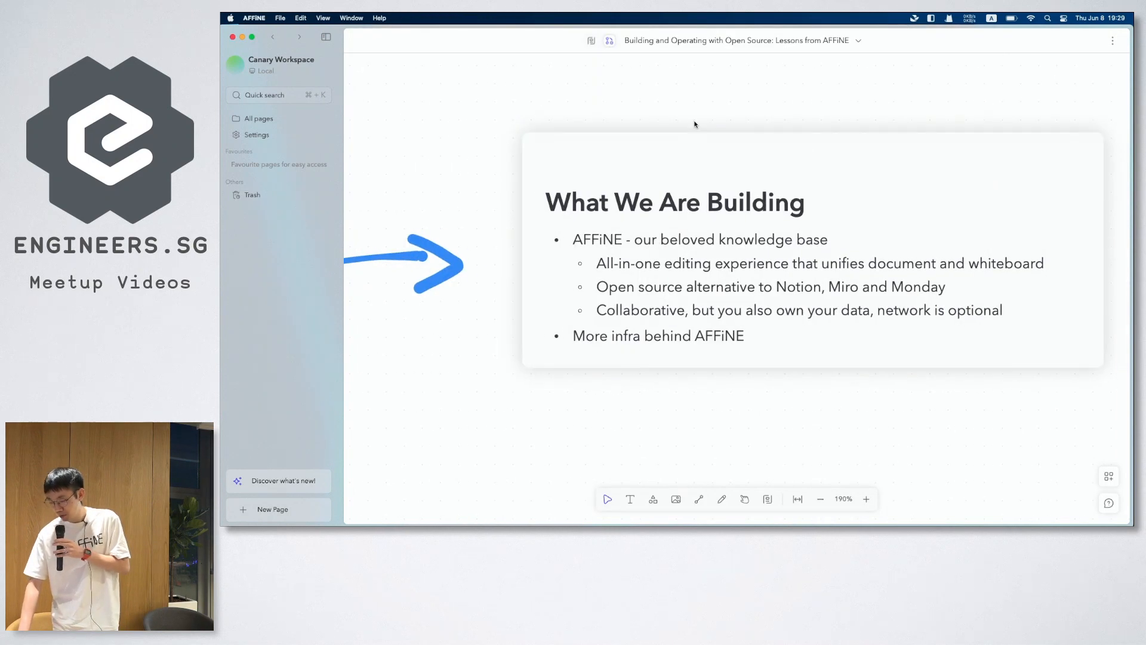
mouse_move(633, 96)
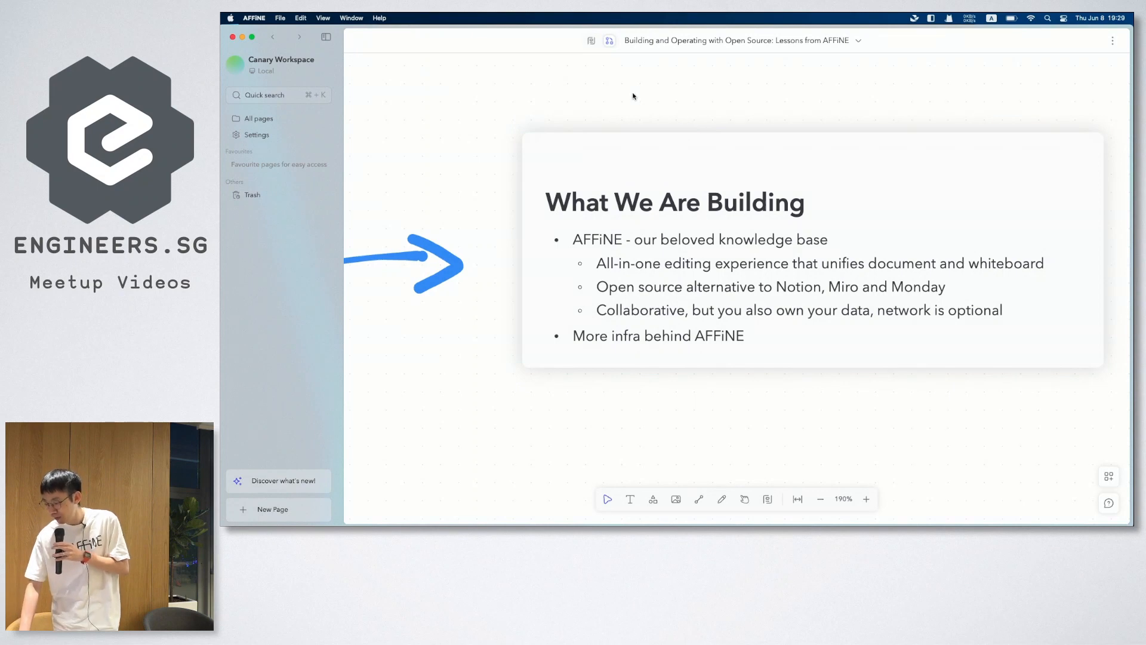
Switch the whiteboard to Page mode and scroll through the About Me, Building and Cold Start sections.
click(590, 40)
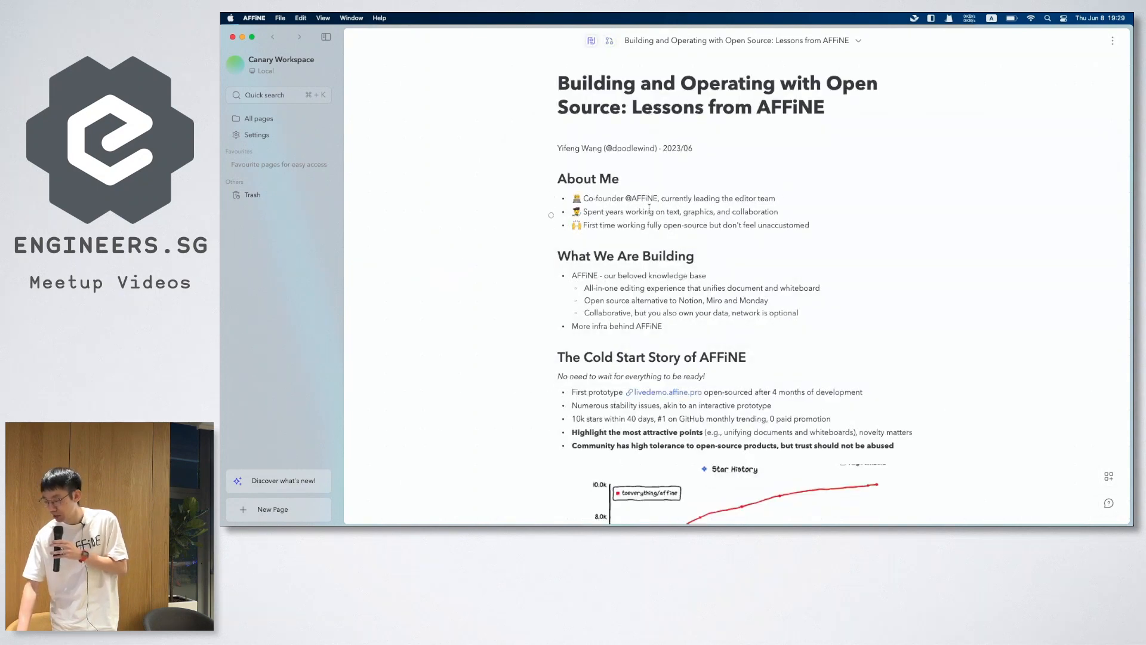
scroll(down, 3)
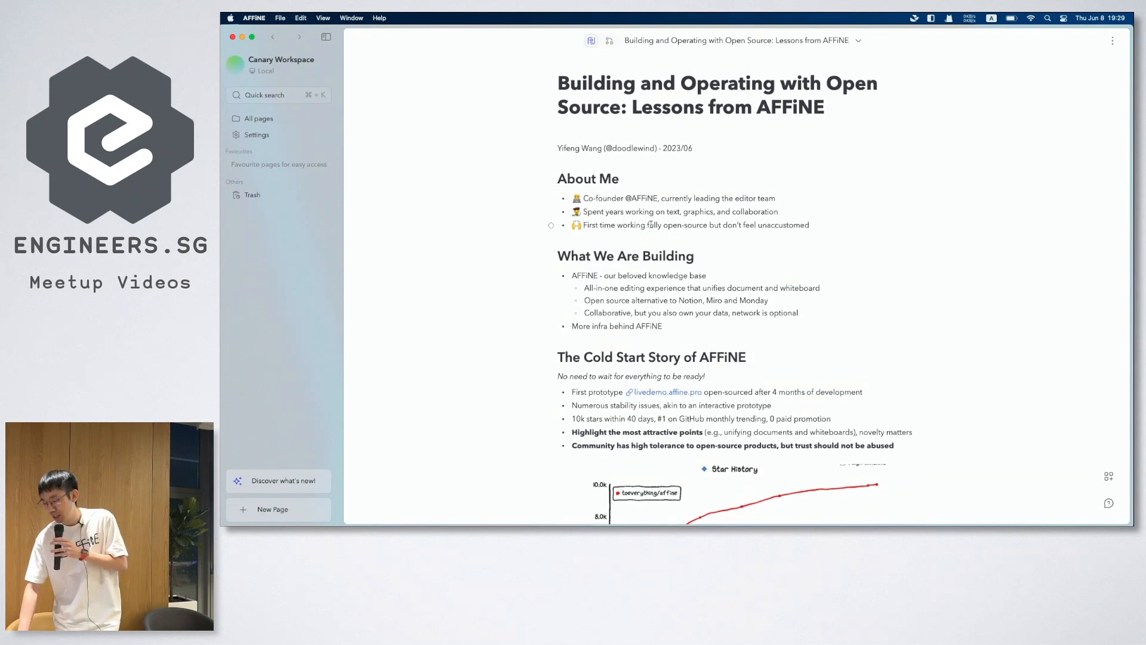
Return to Edgeless mode and zoom into the Cold Start Story of AFFiNE frame with its star-history chart.
click(608, 40)
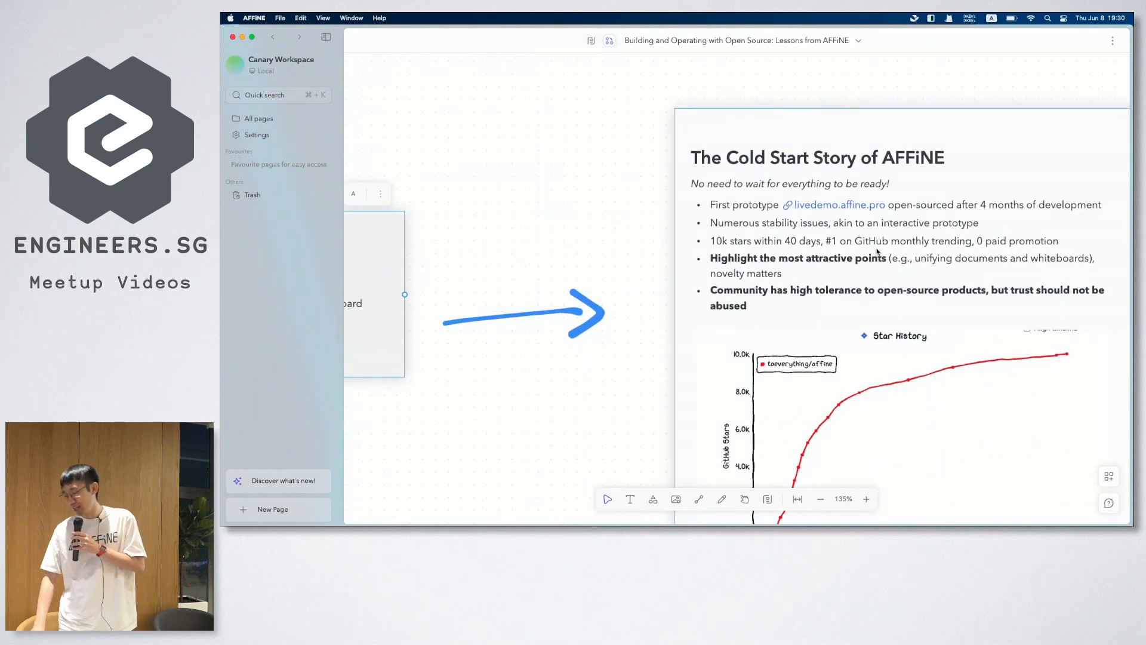
click(866, 499)
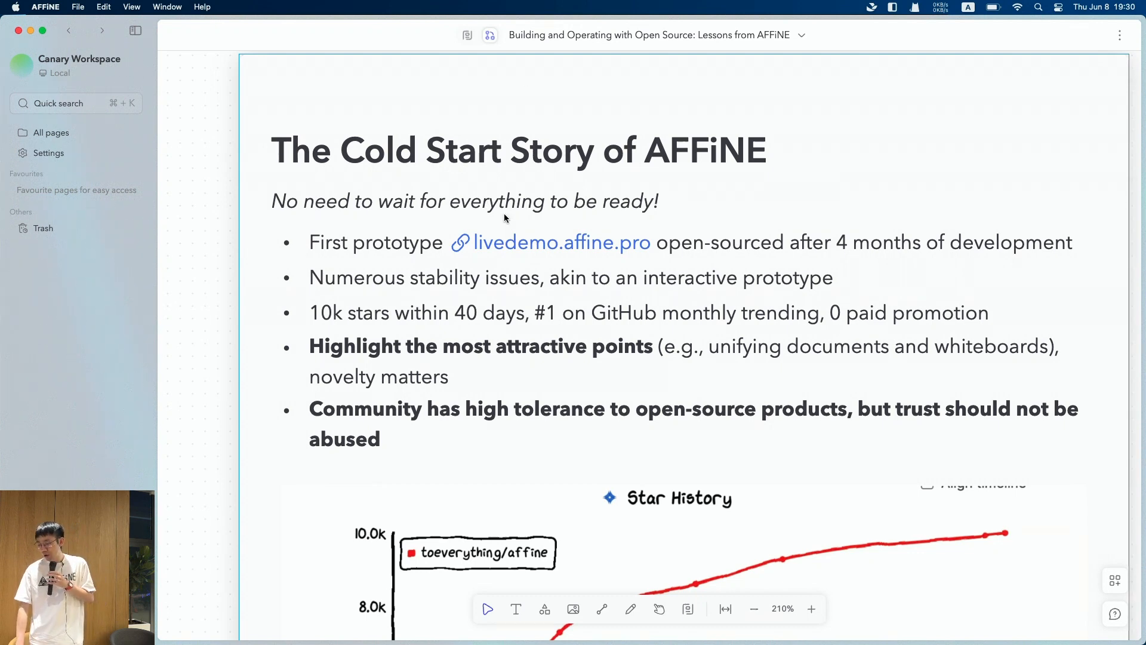
Open the livedemo.affine.pro prototype in Chrome and show its side panel Layout options.
click(565, 242)
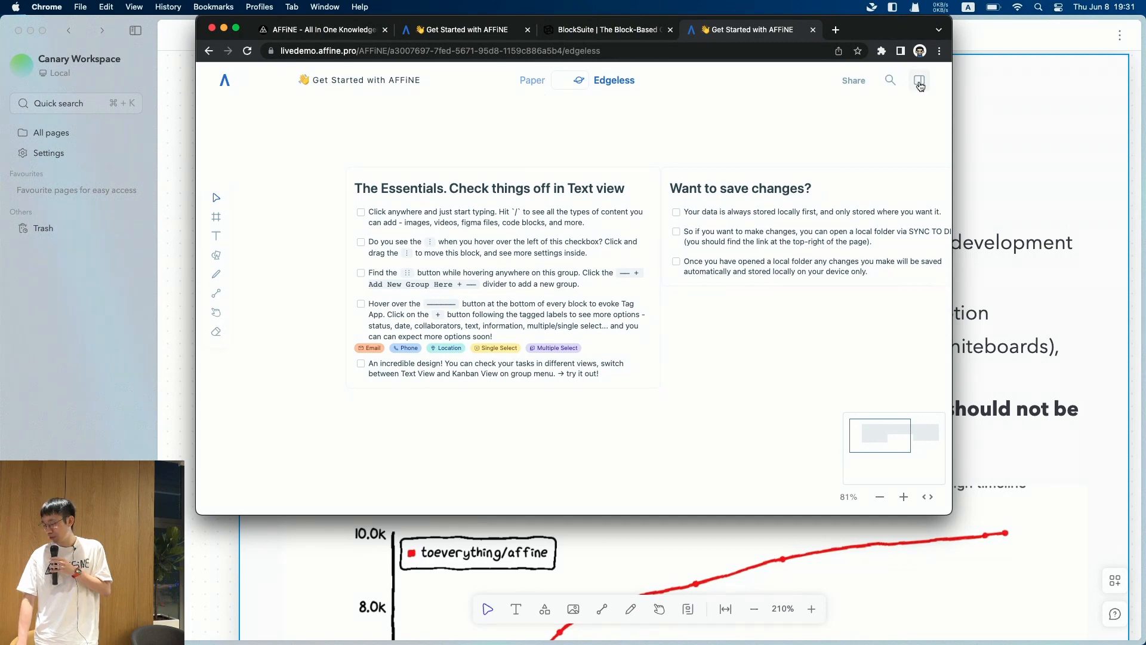
click(919, 81)
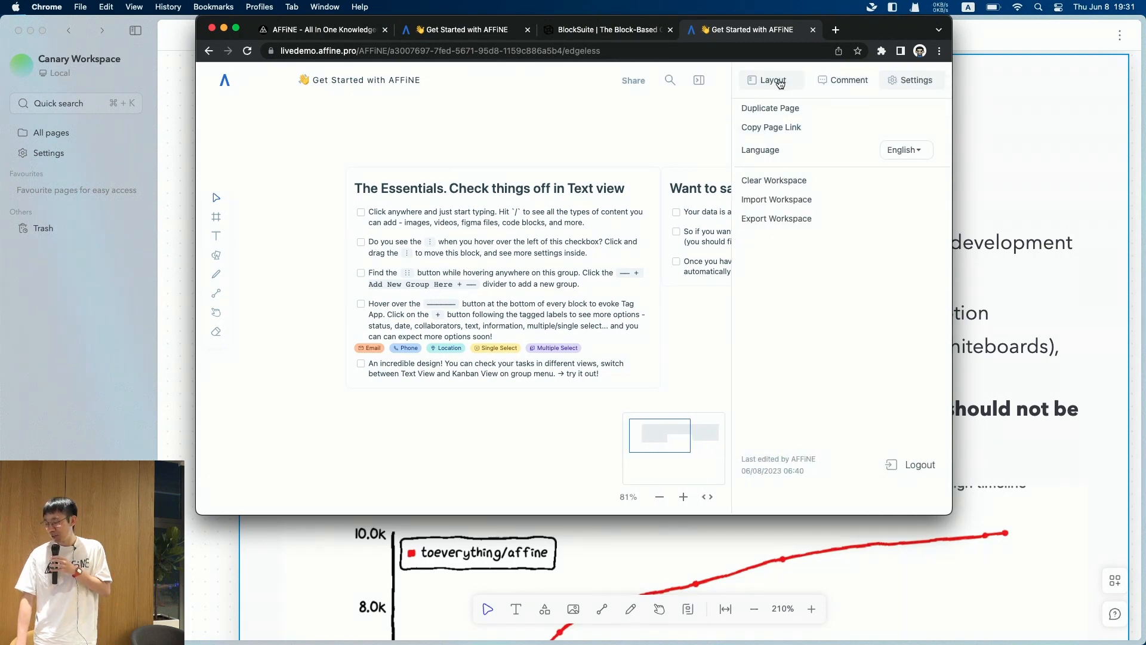
click(771, 80)
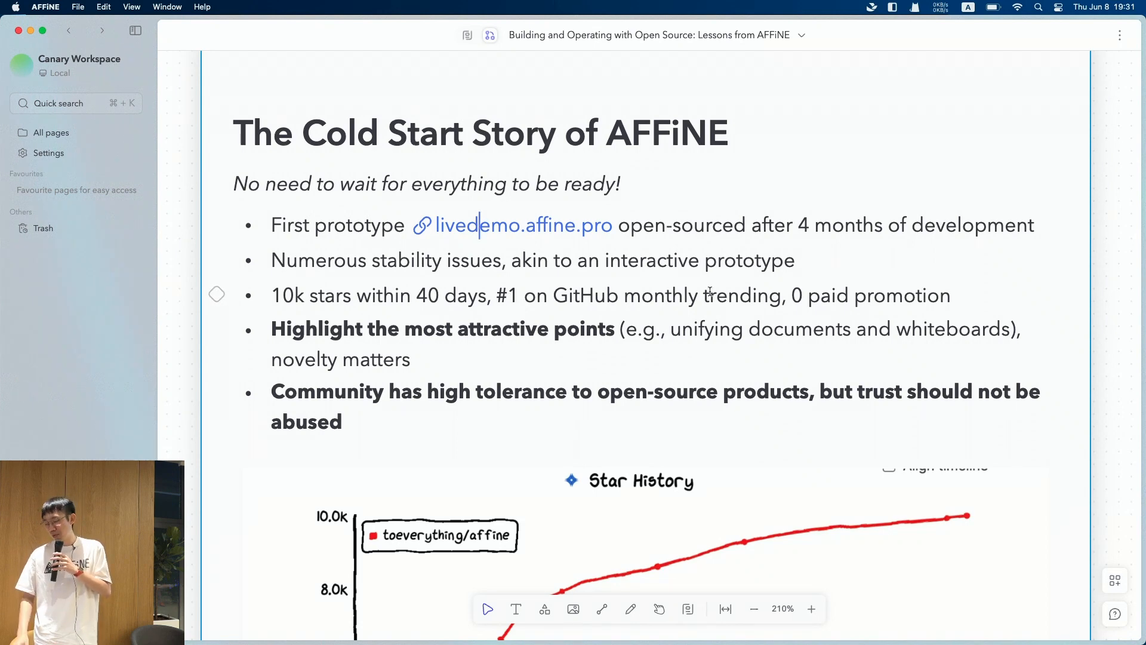
Scroll slightly within the Cold Start Story frame back in AFFiNE.
scroll(down, 3)
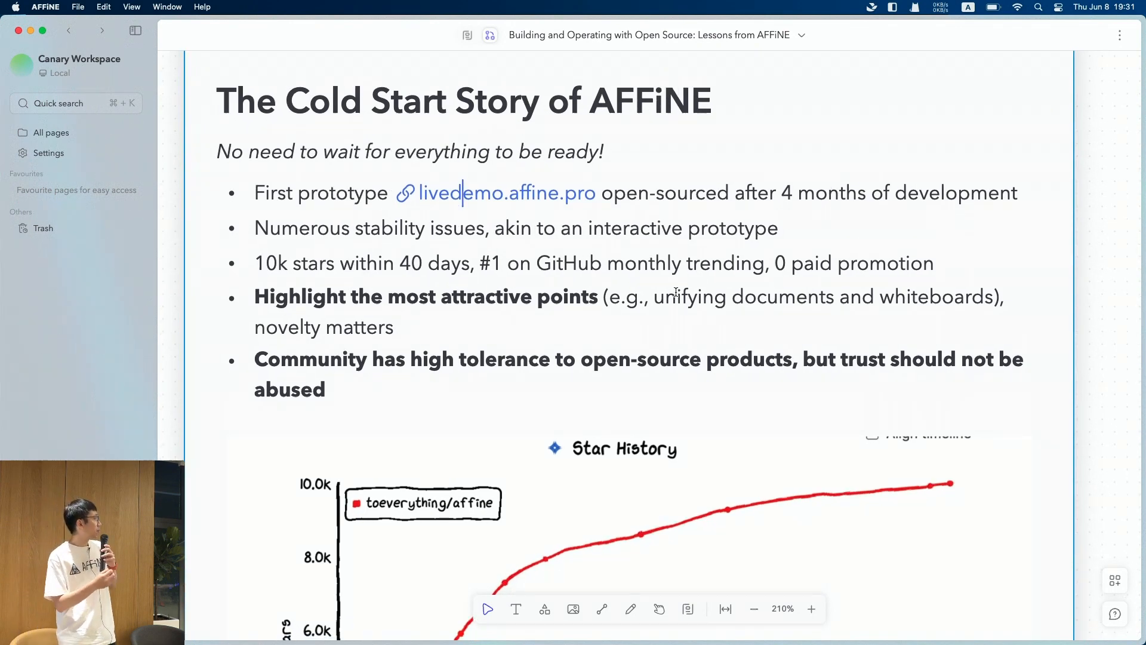
scroll(down, 3)
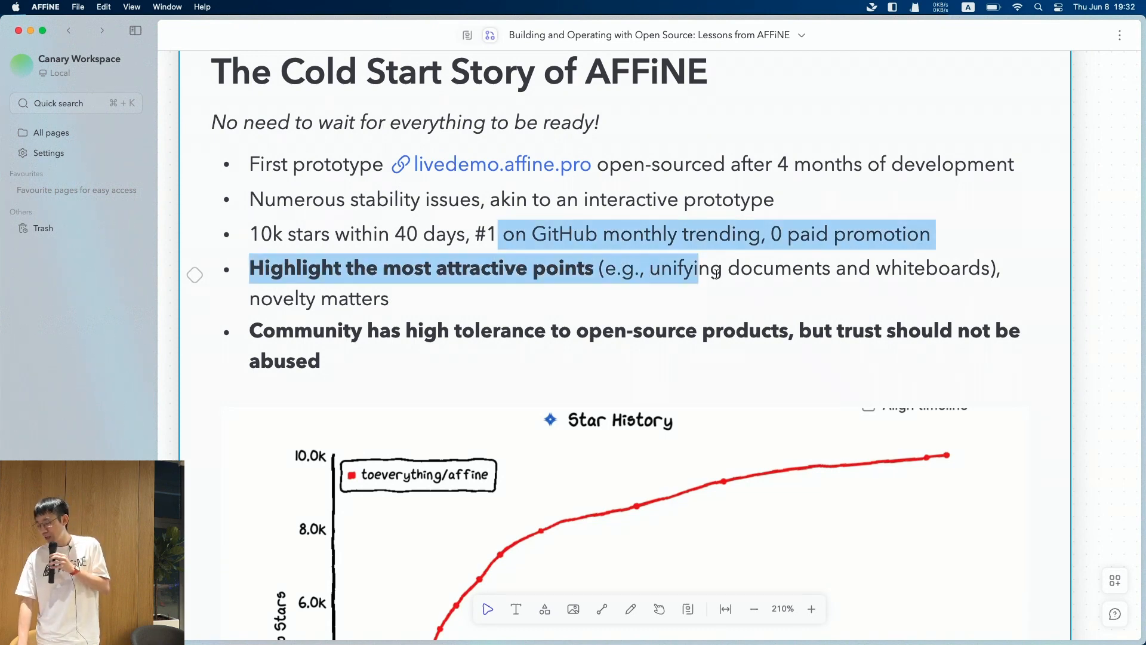
click(791, 267)
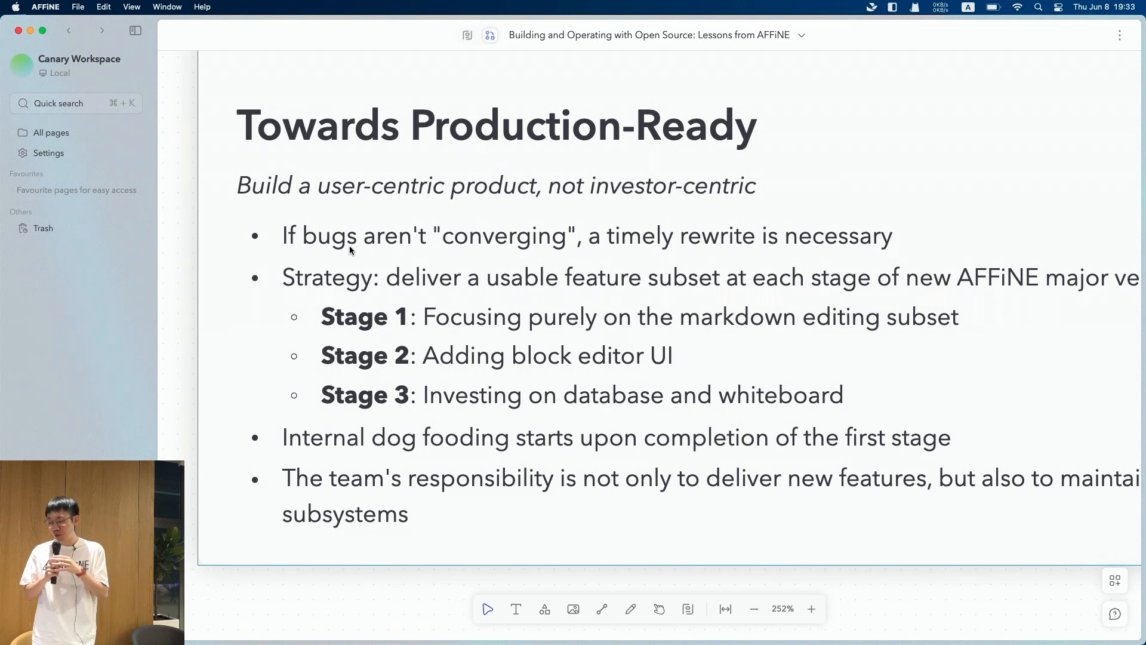
mouse_move(440, 210)
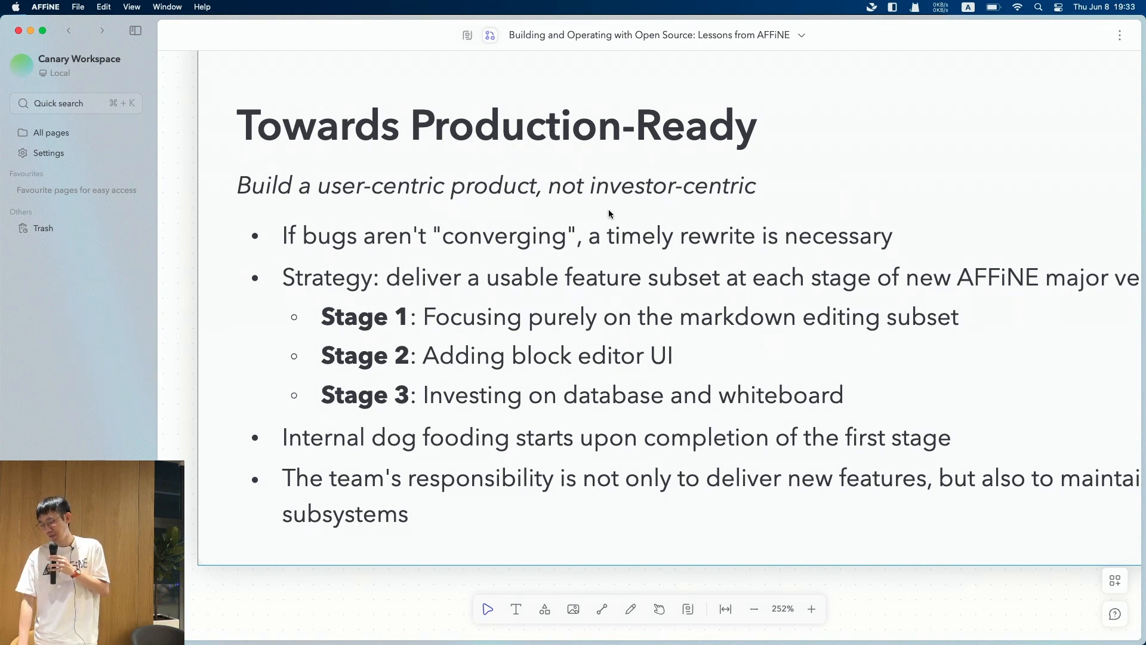
mouse_move(654, 248)
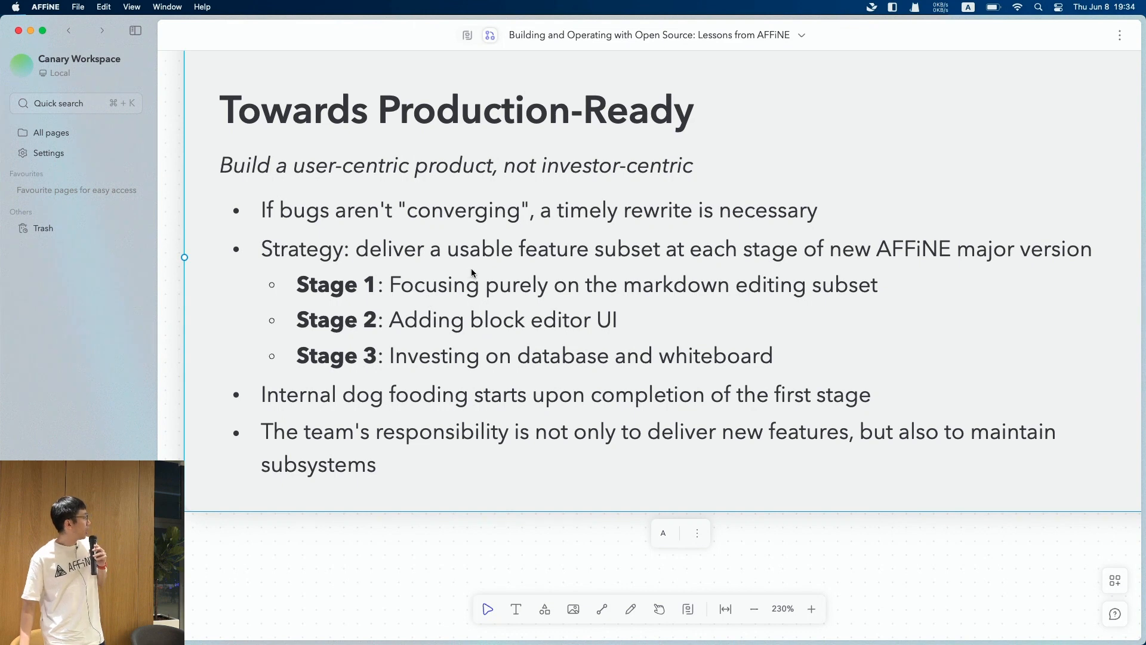
mouse_move(567, 285)
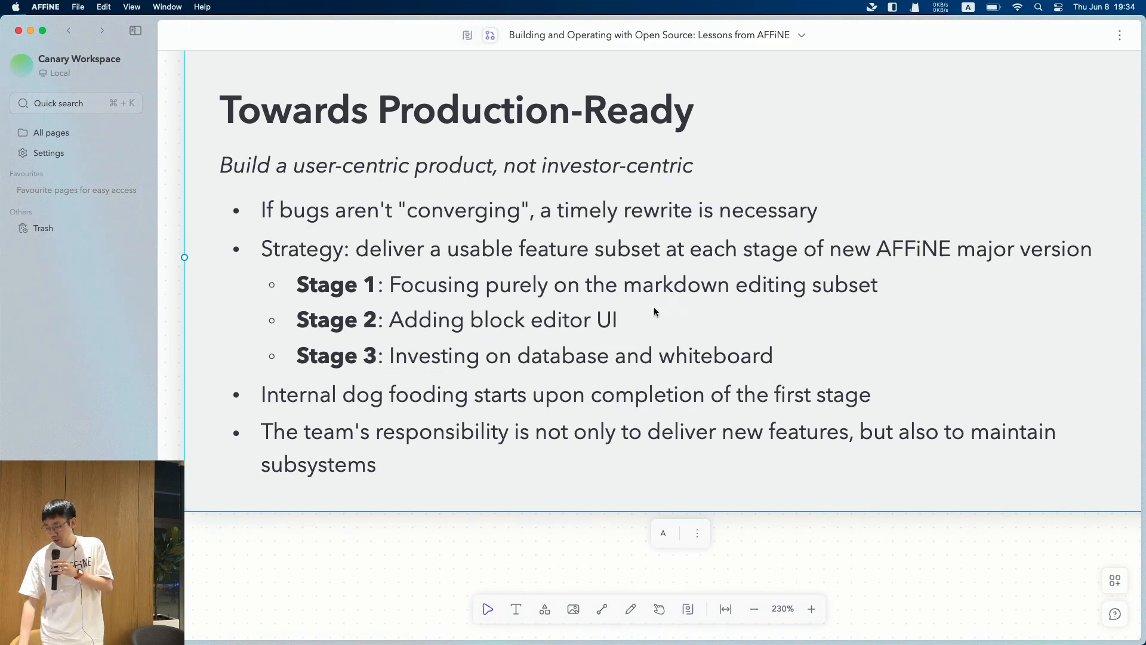
click(620, 320)
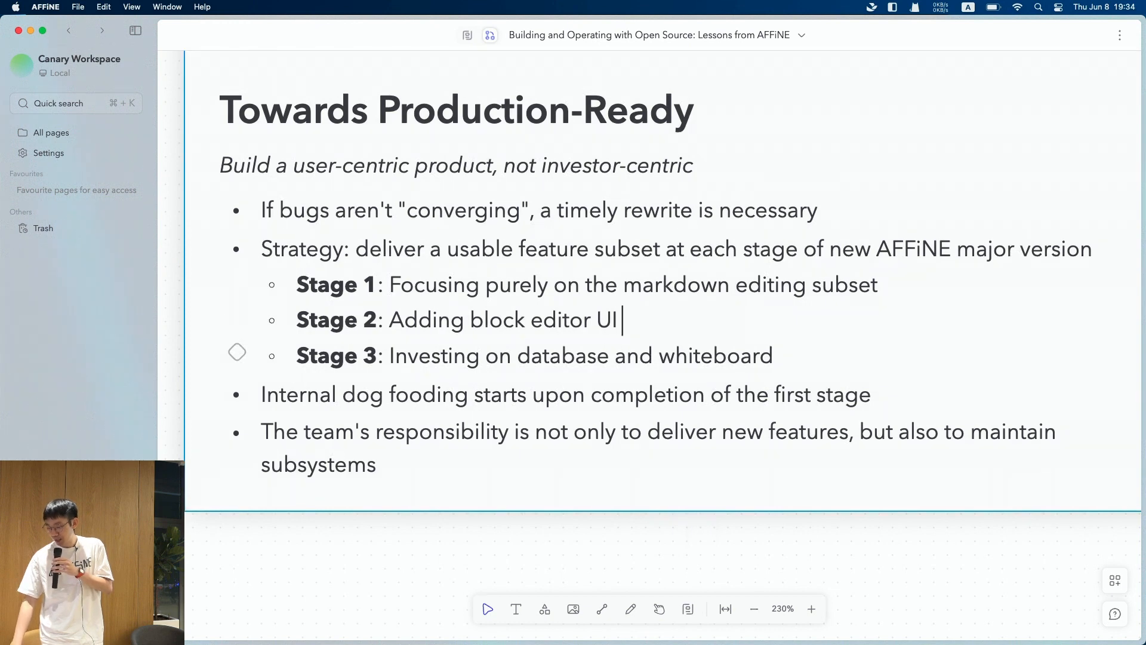
text(/)
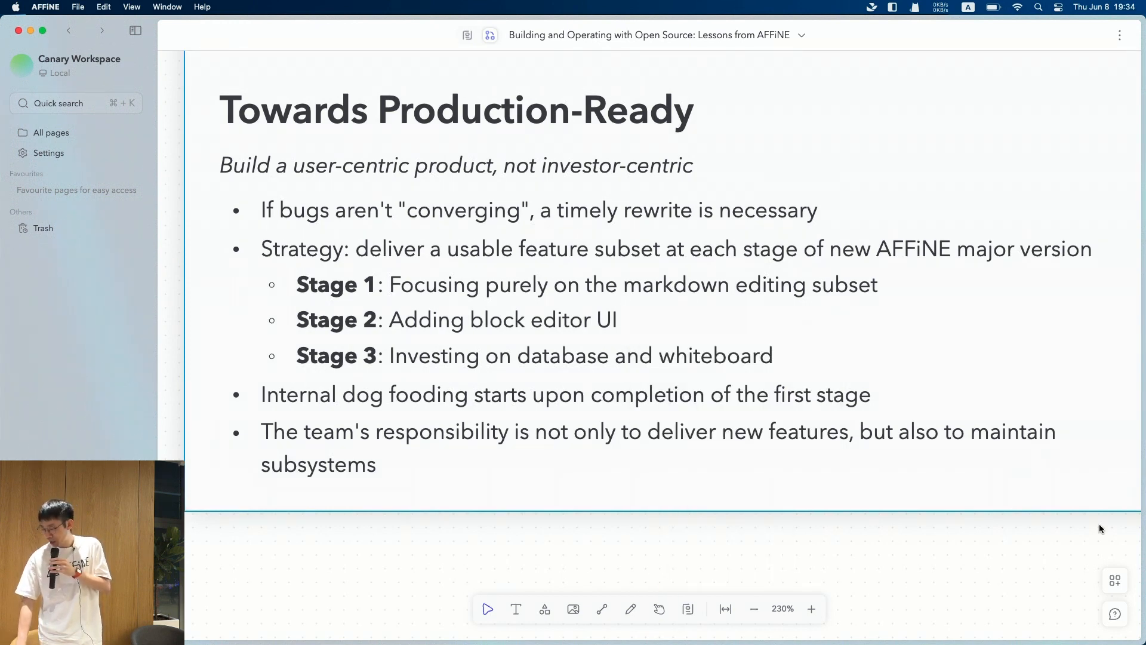
click(1115, 463)
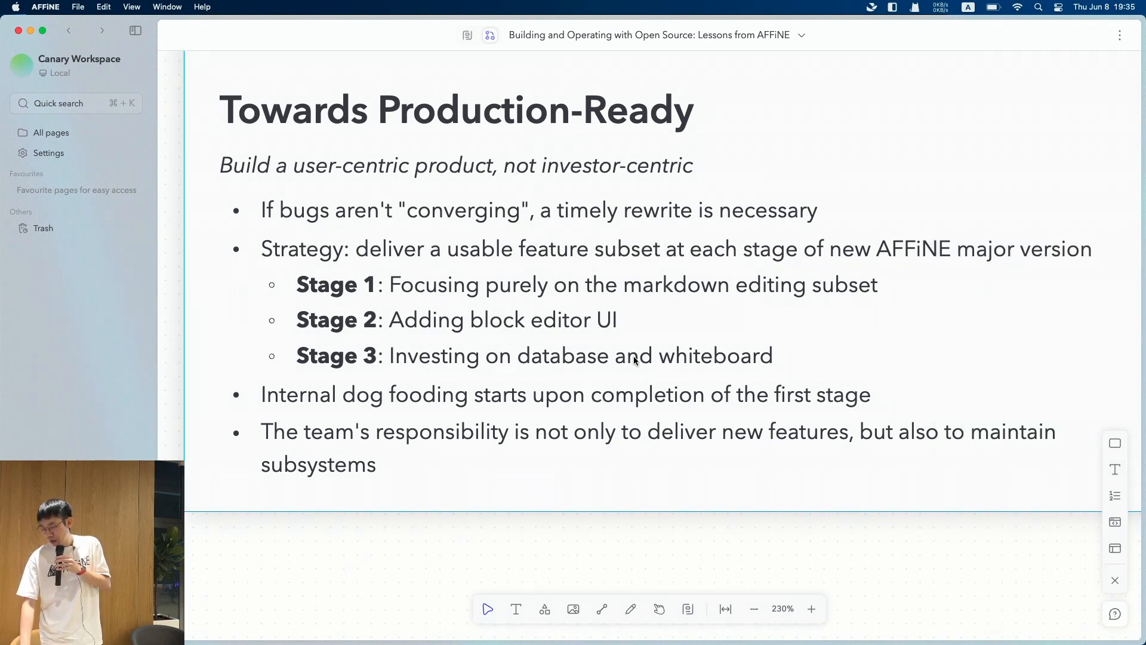
mouse_move(540, 278)
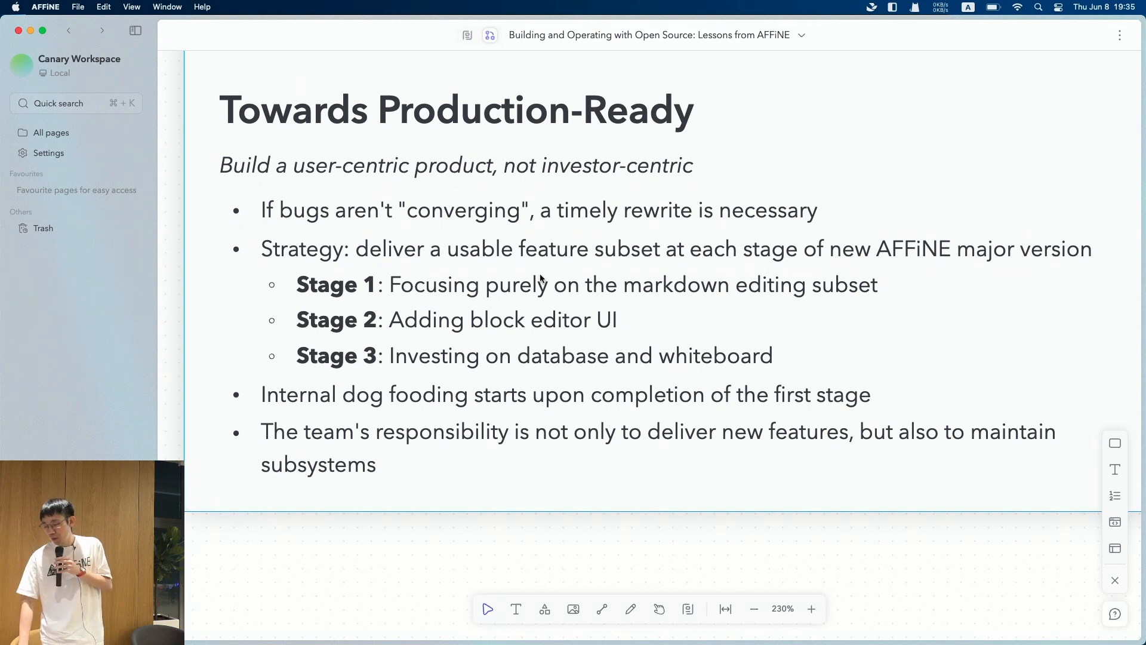
In Page mode insert a Table View database via /tab, add a column, then undo back to the /tab text.
click(466, 35)
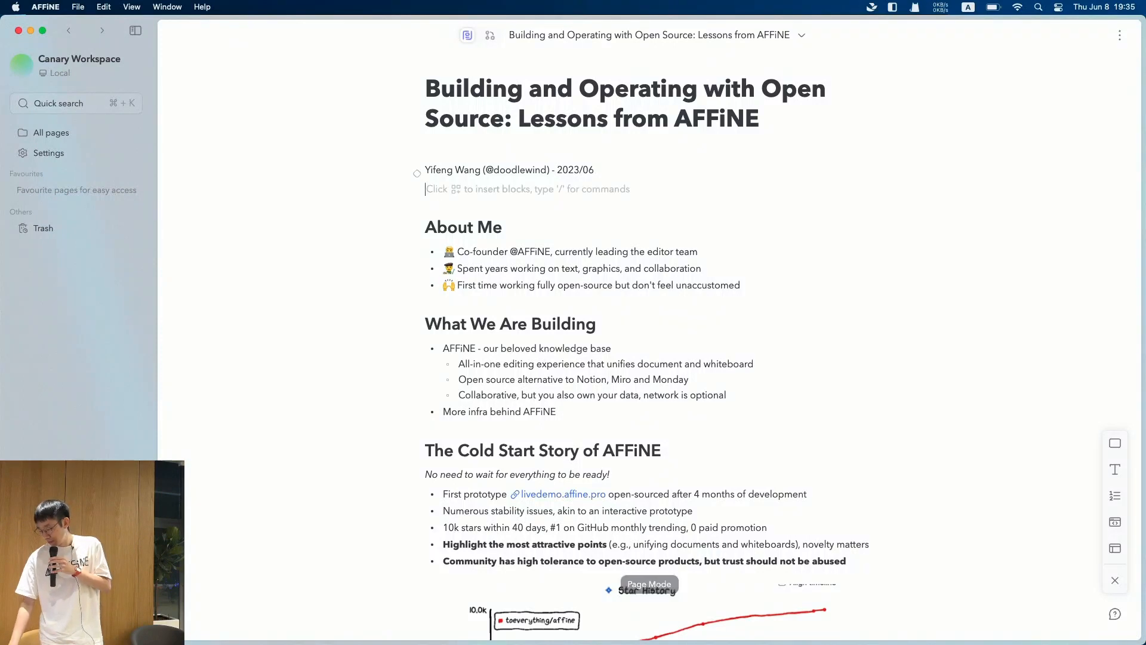
text(/)
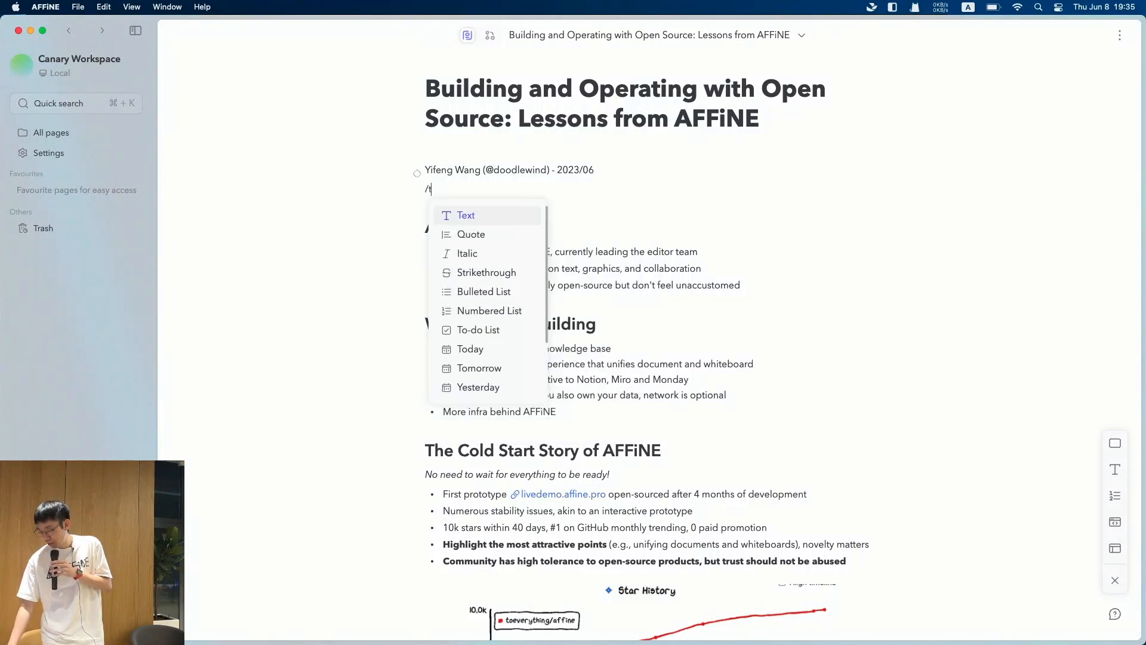
text(tab)
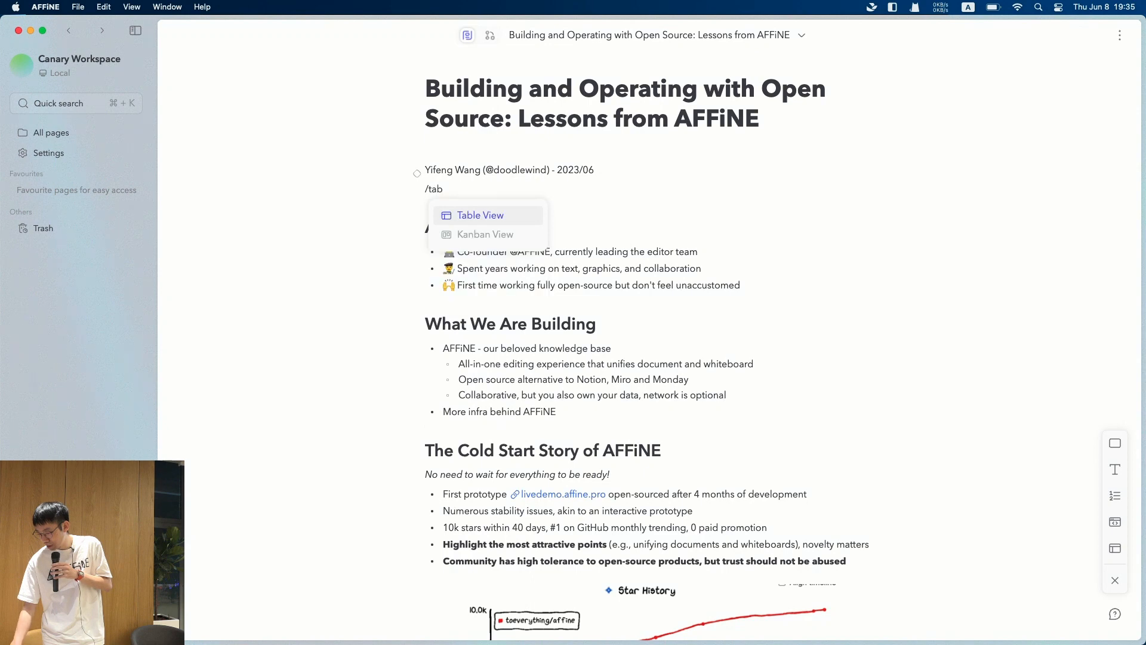
click(480, 215)
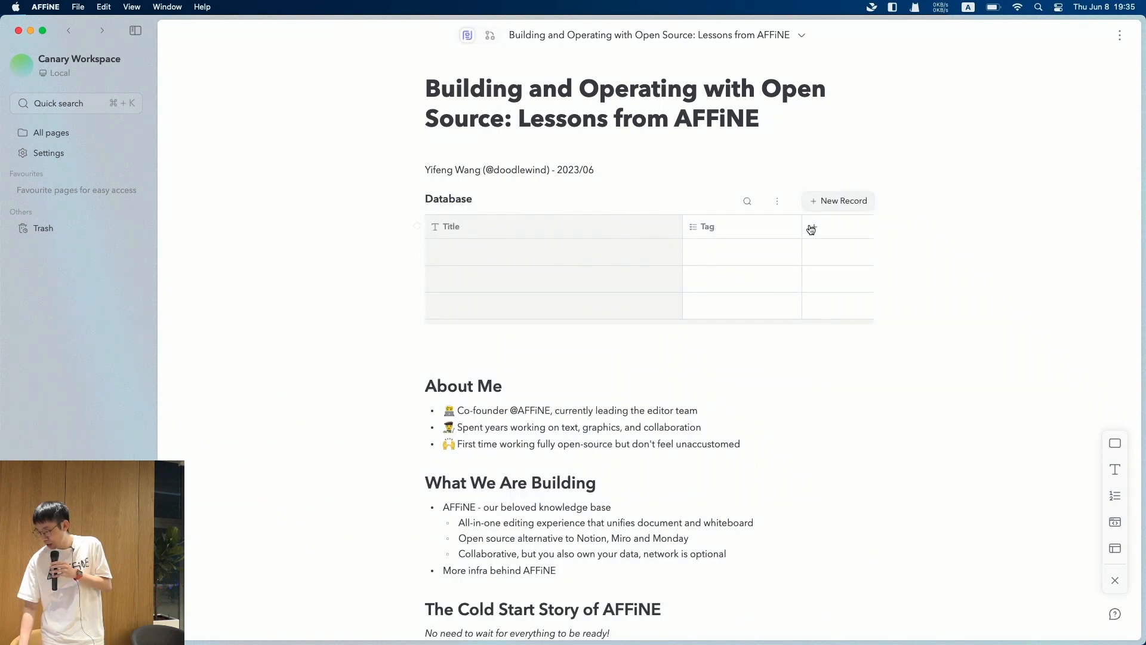
click(812, 229)
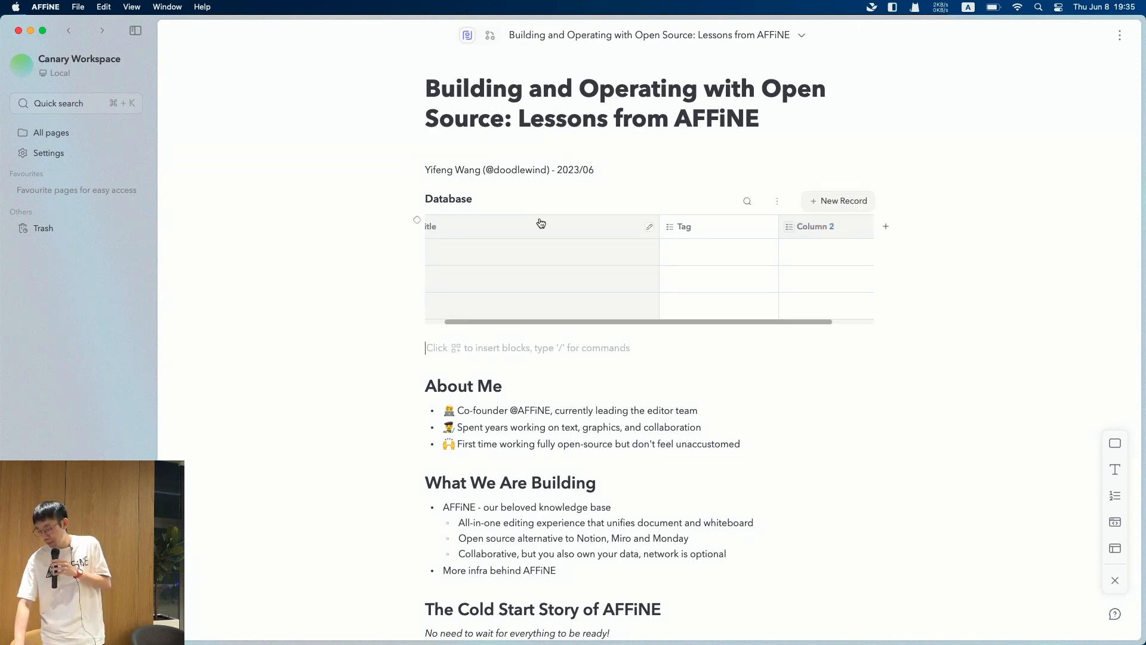
text(/tab)
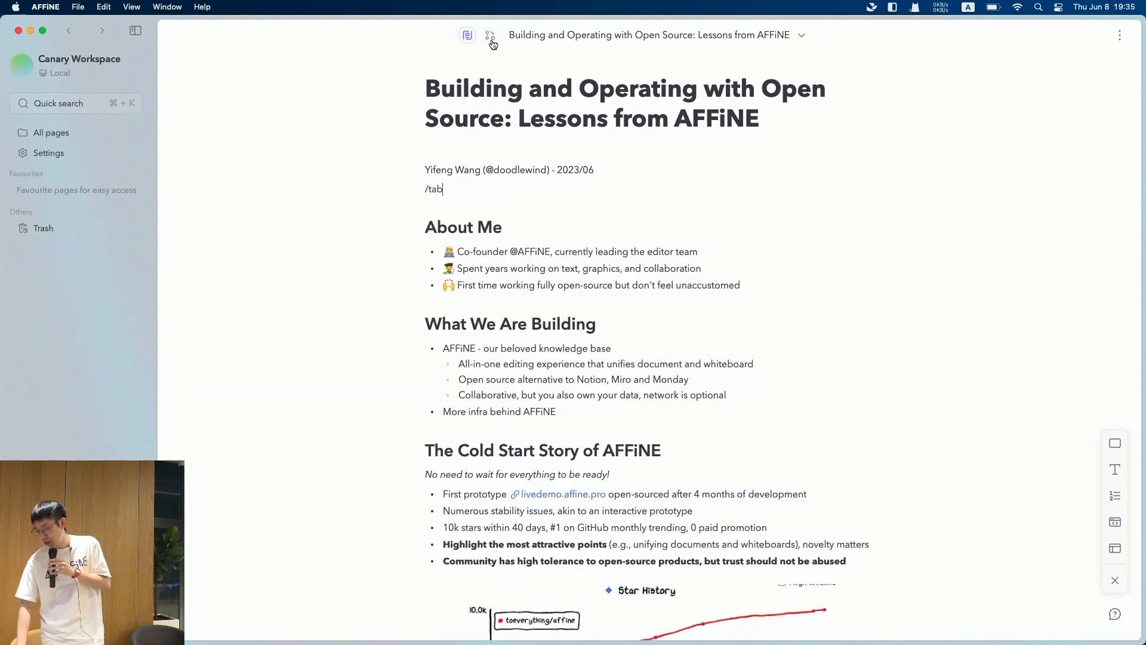
Return to Edgeless mode and zoom out to see the whole Towards Production-Ready frame.
click(489, 35)
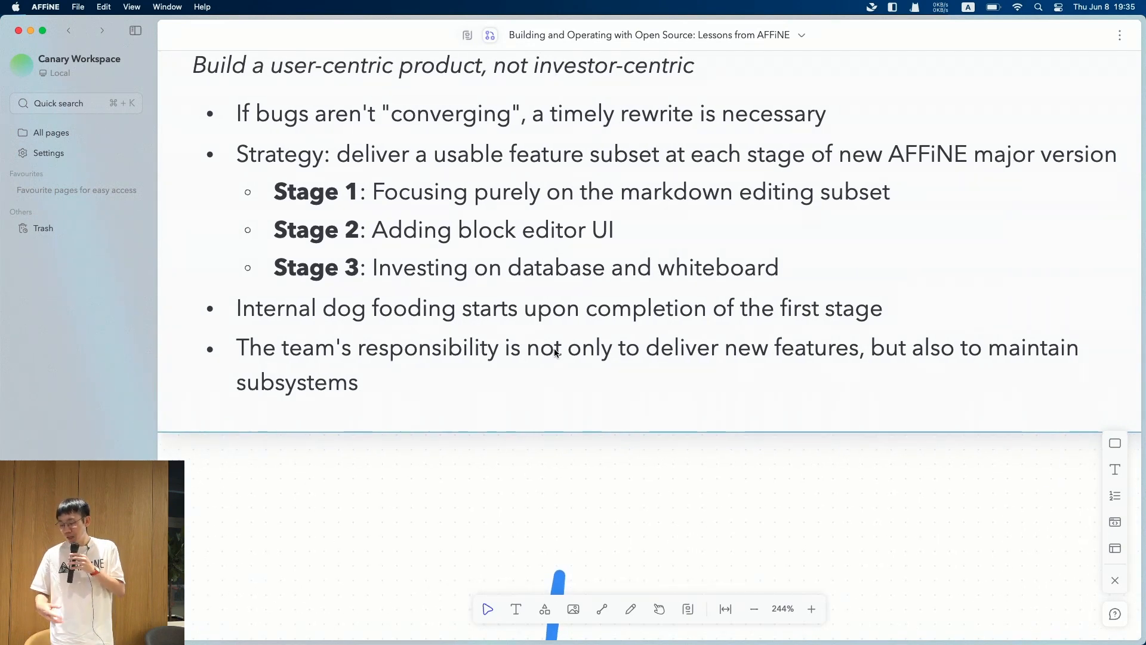
mouse_move(569, 358)
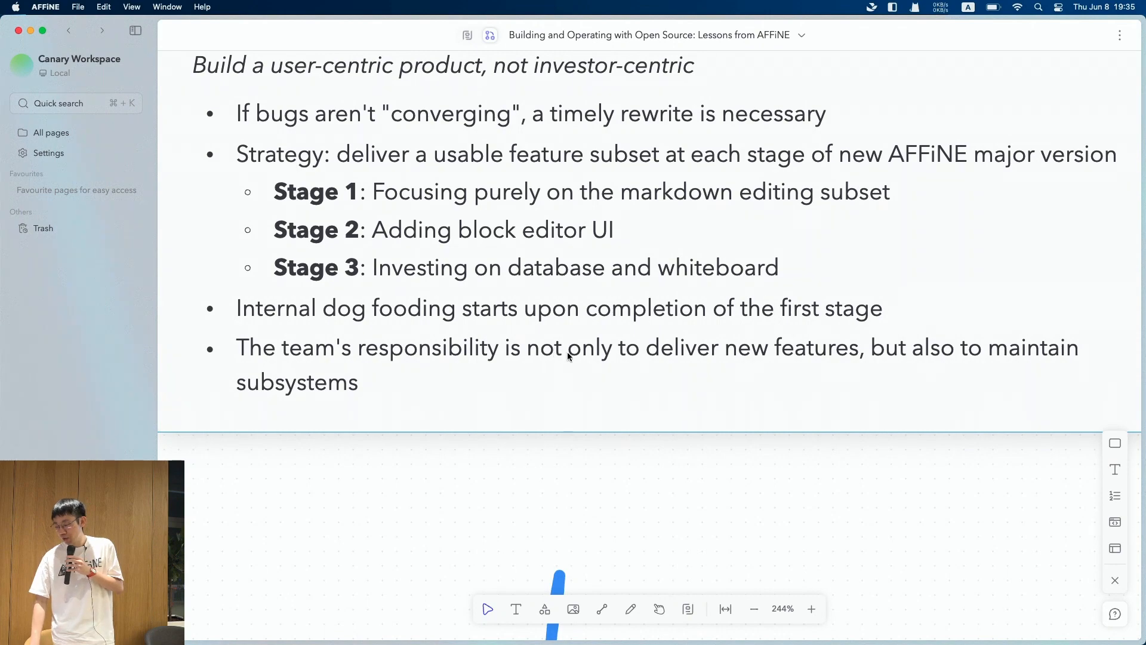
scroll(down, 3)
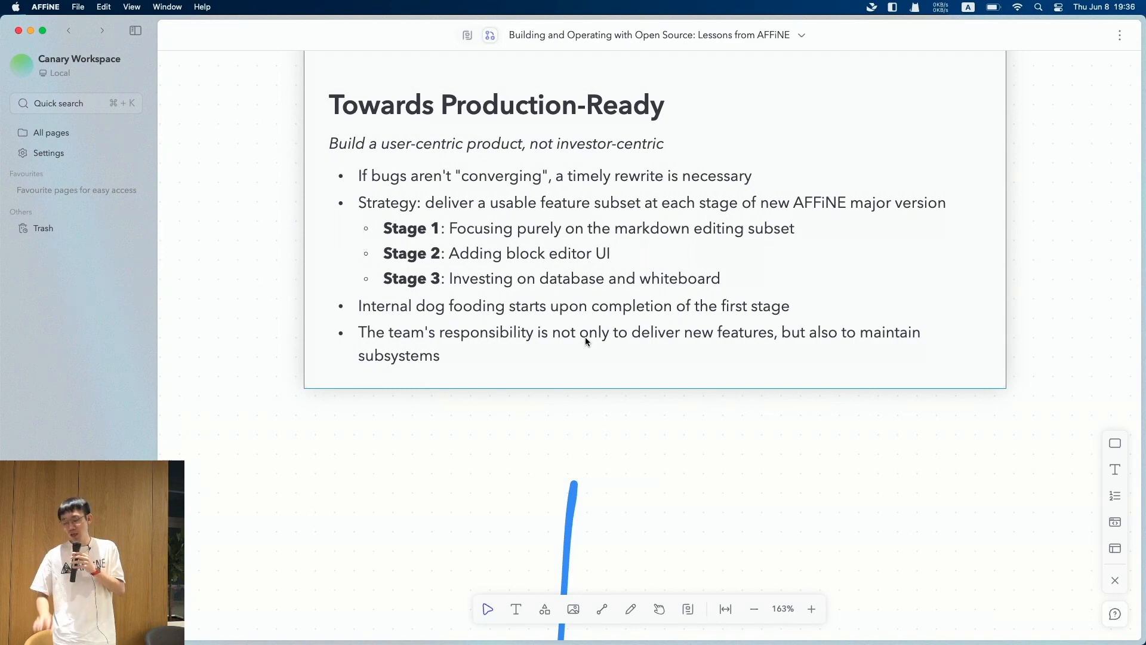
scroll(down, 3)
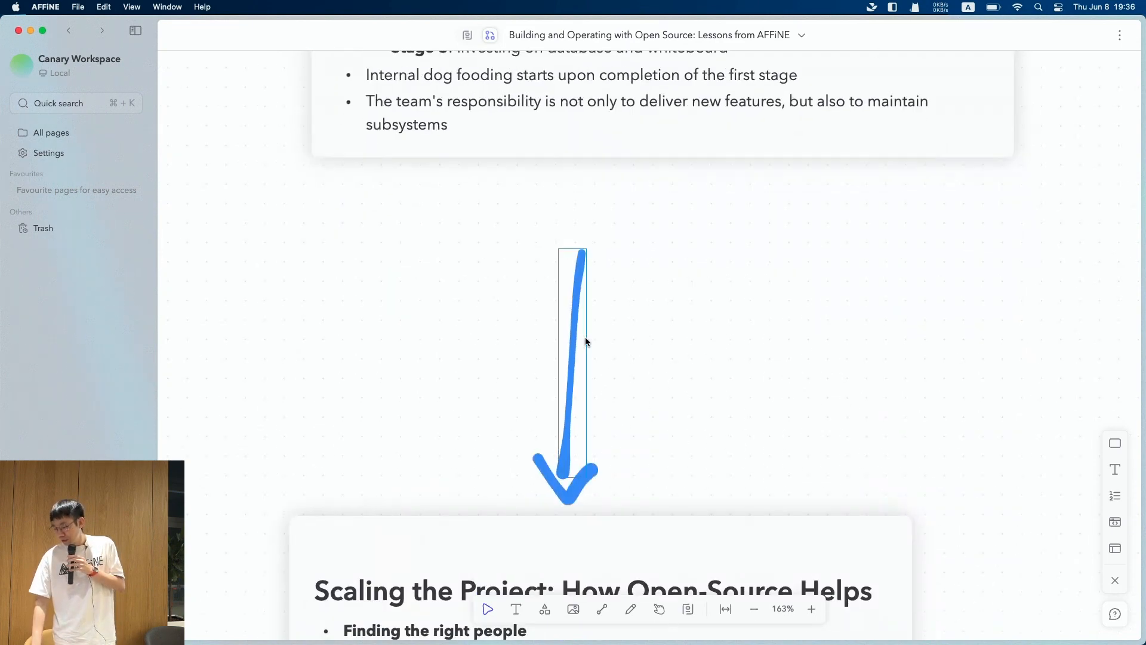
scroll(down, 3)
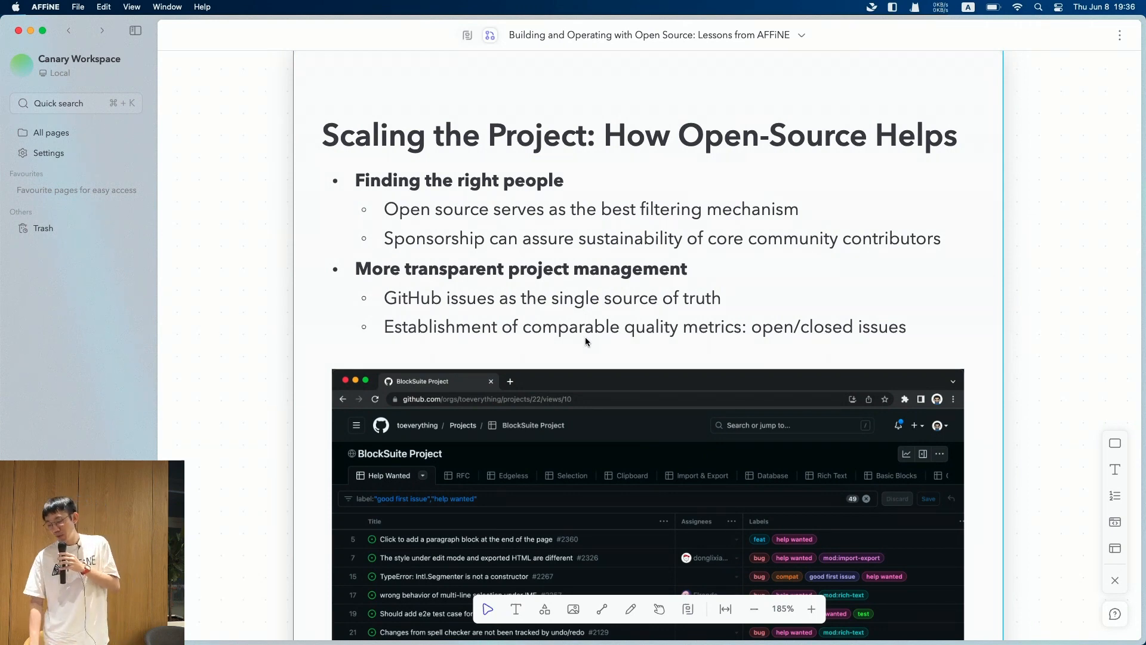
scroll(down, 3)
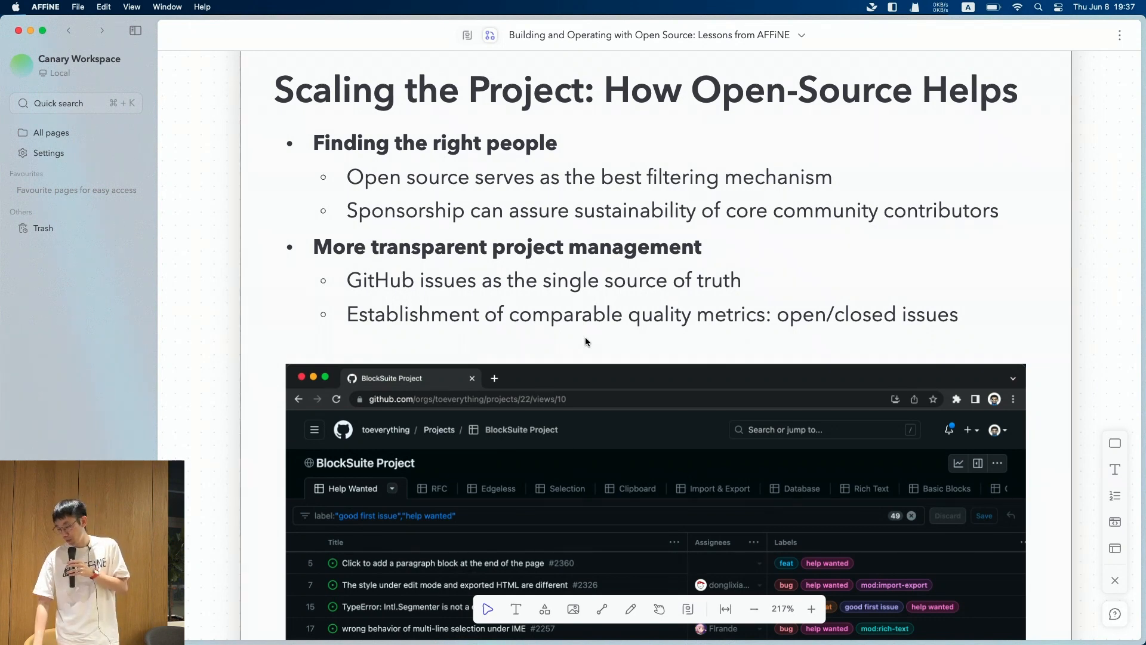
scroll(down, 3)
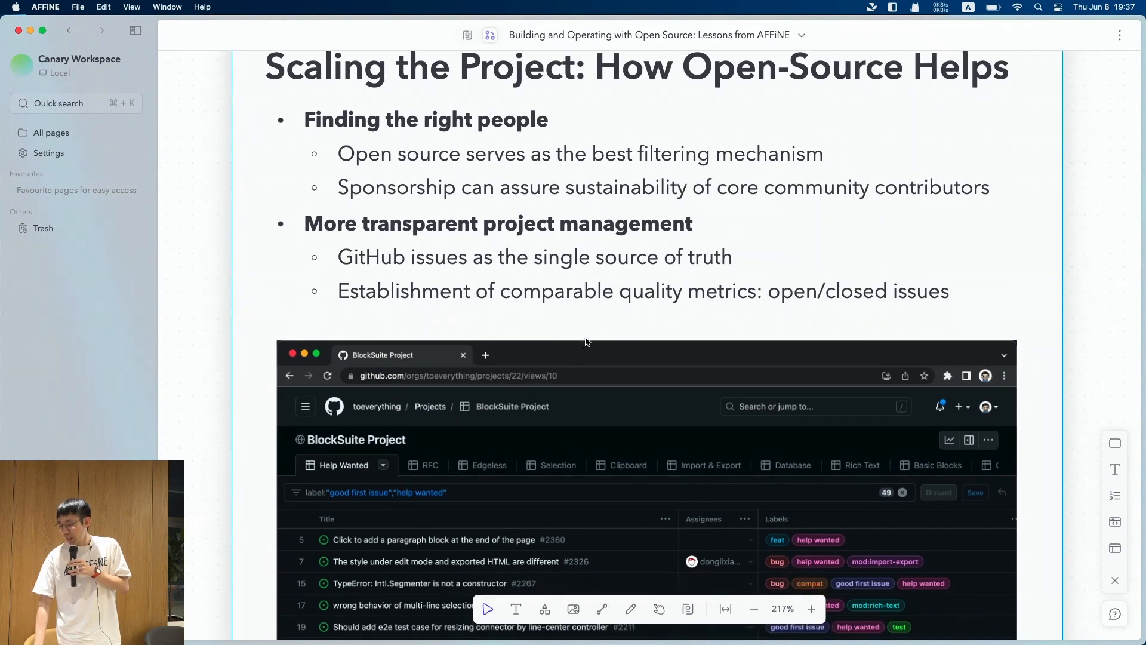
scroll(down, 3)
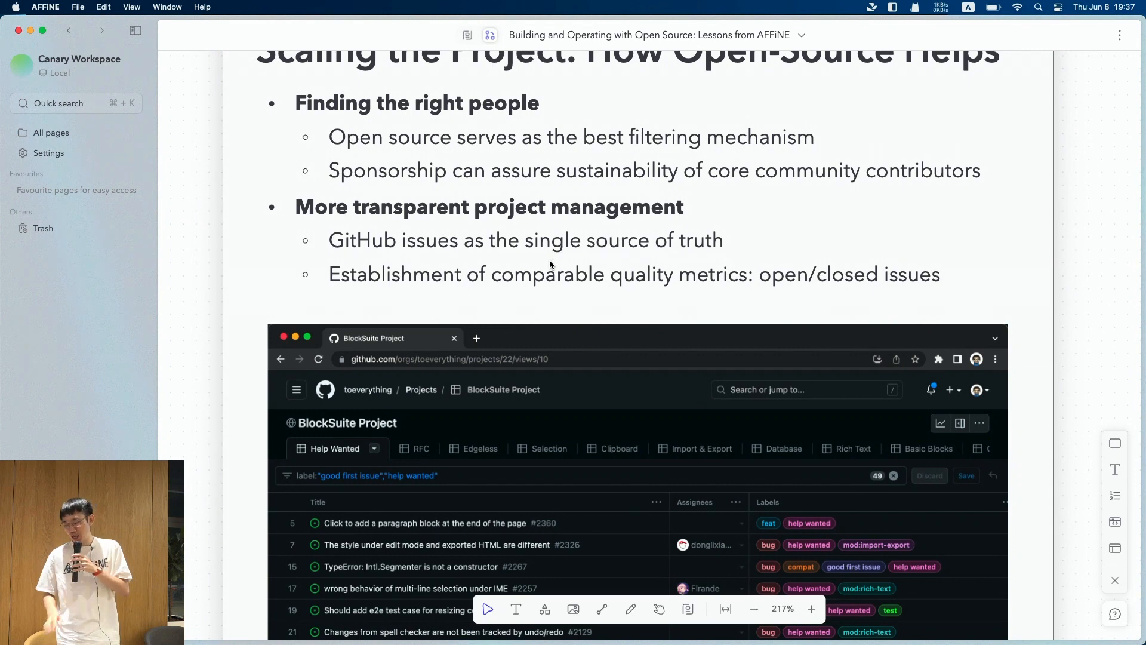
mouse_move(527, 230)
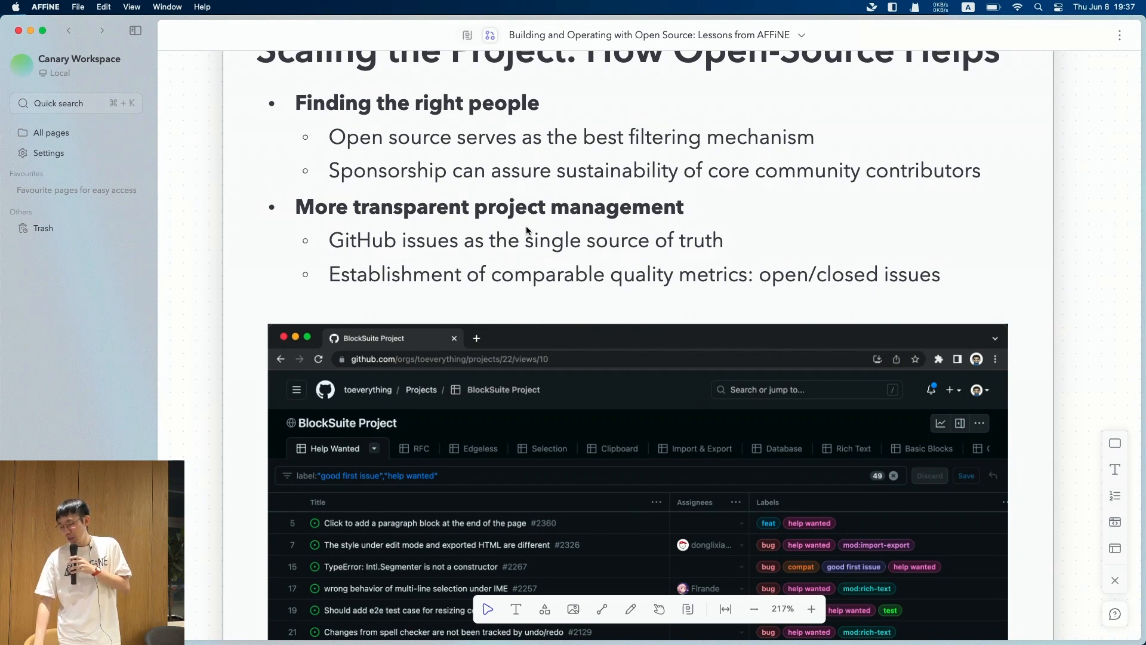
mouse_move(518, 235)
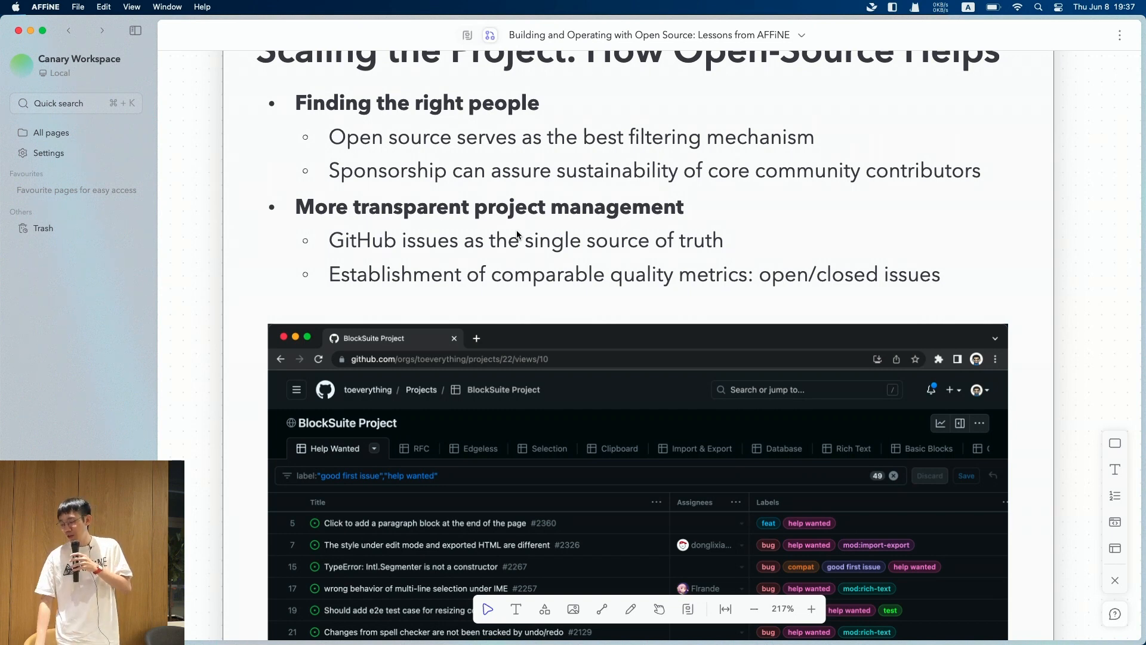
mouse_move(568, 248)
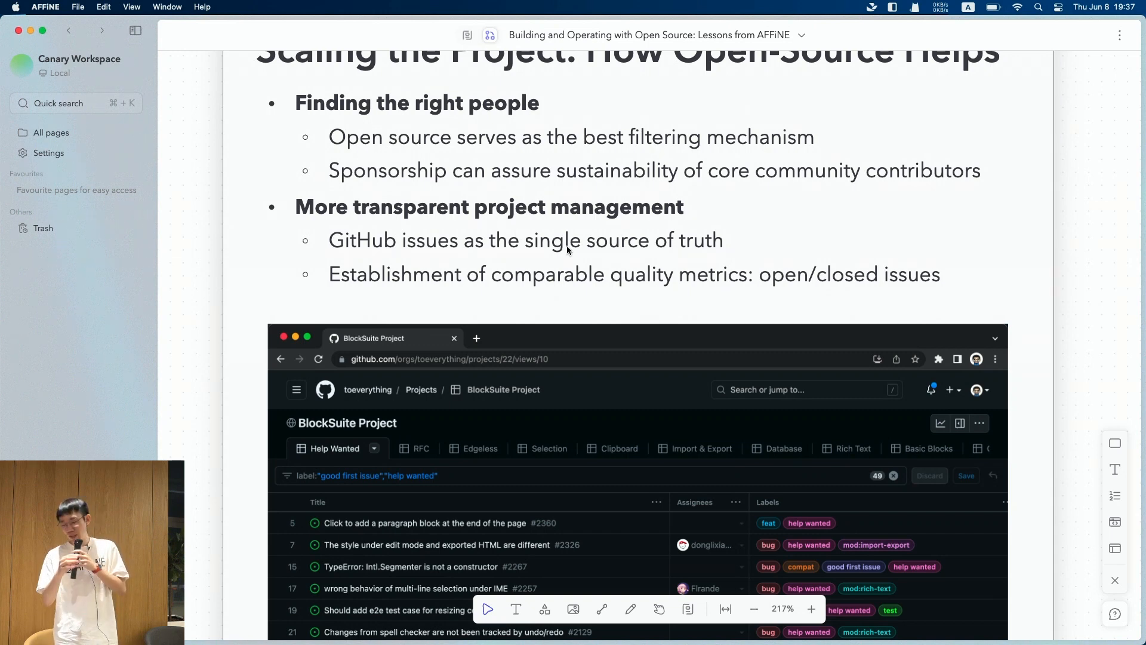
scroll(down, 3)
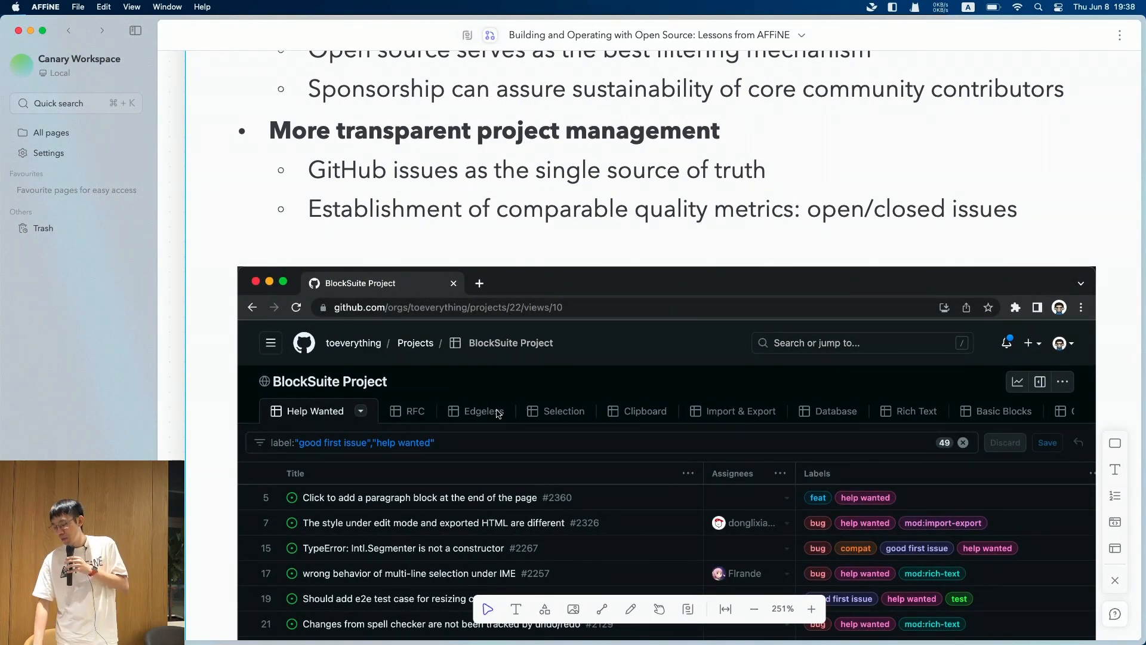
scroll(down, 3)
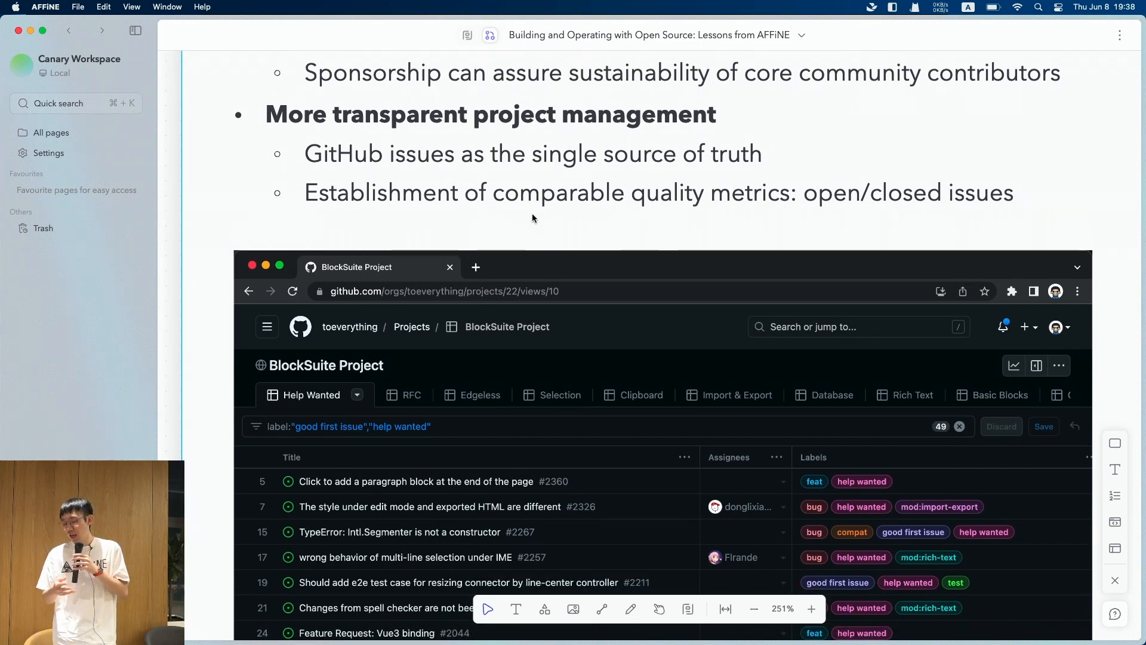
mouse_move(490, 217)
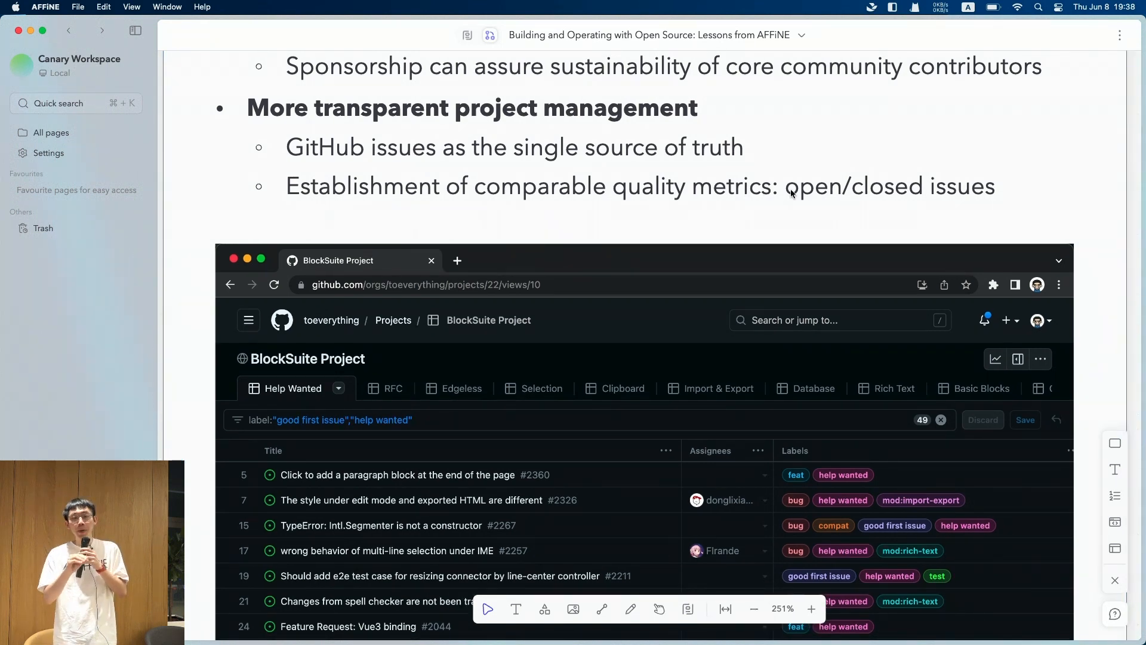
mouse_move(795, 178)
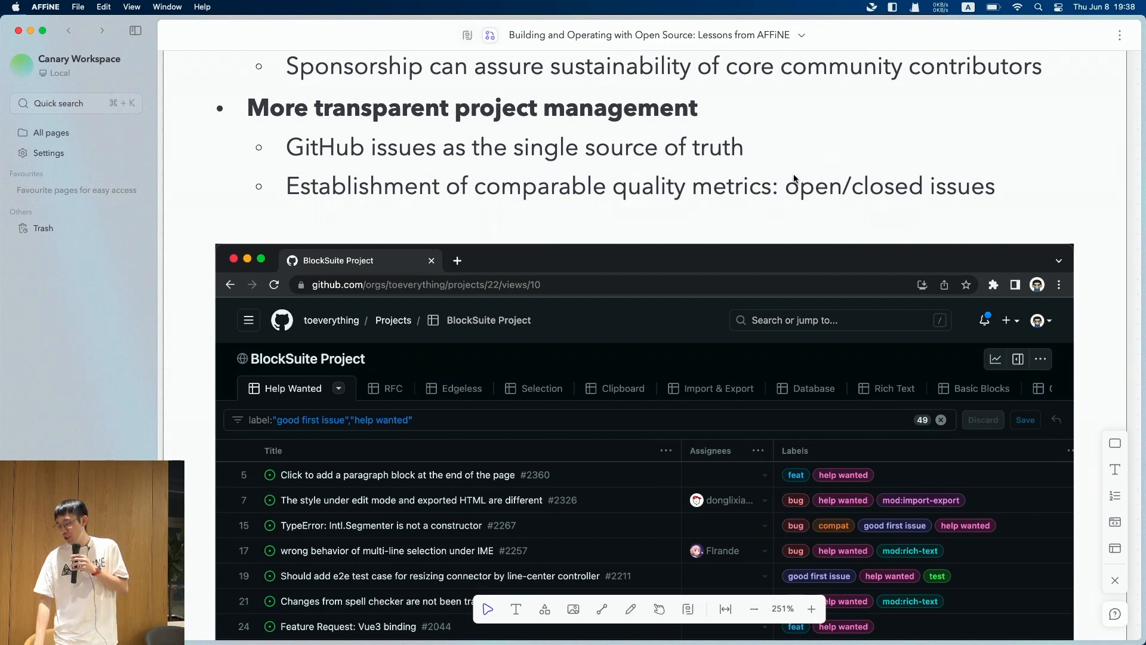
mouse_move(822, 207)
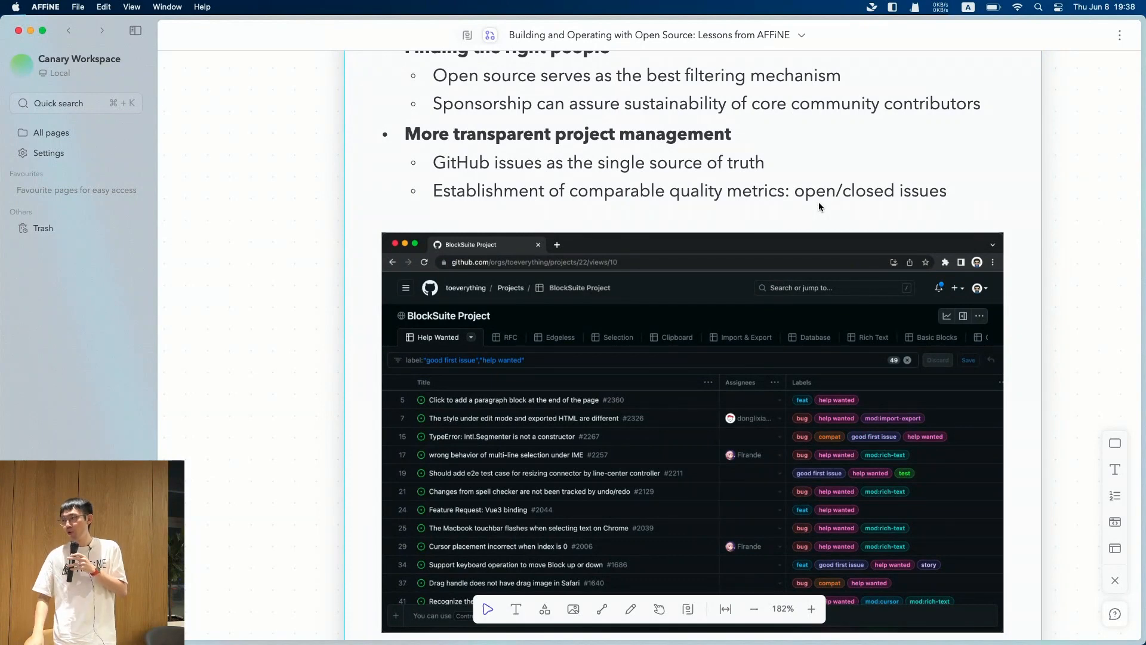
scroll(down, 3)
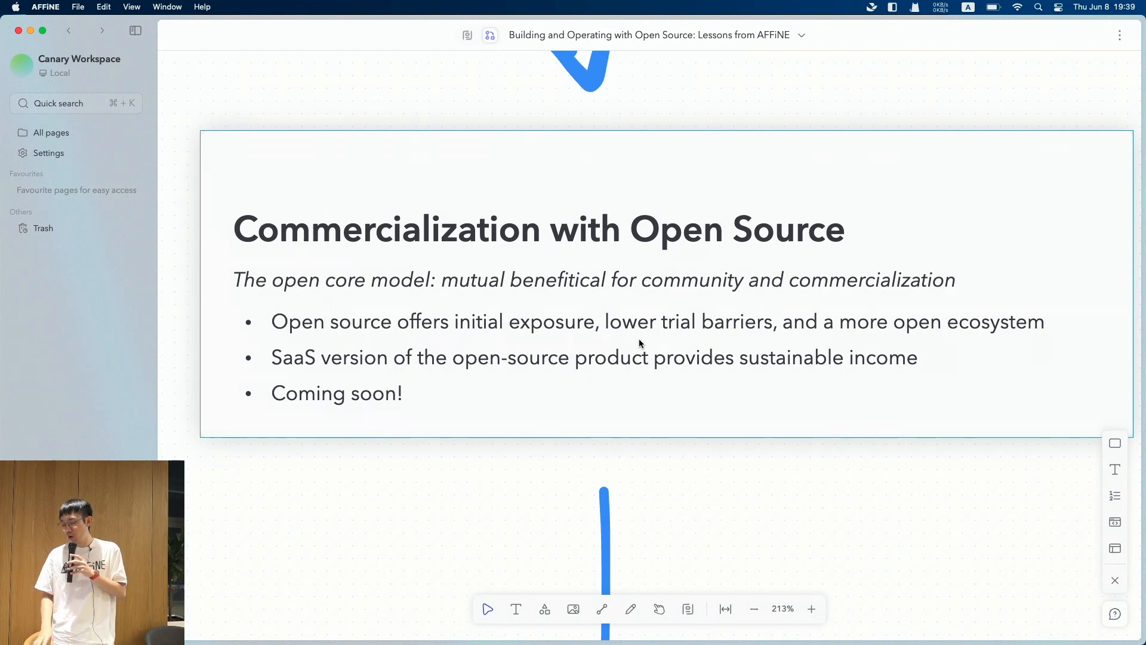
mouse_move(677, 336)
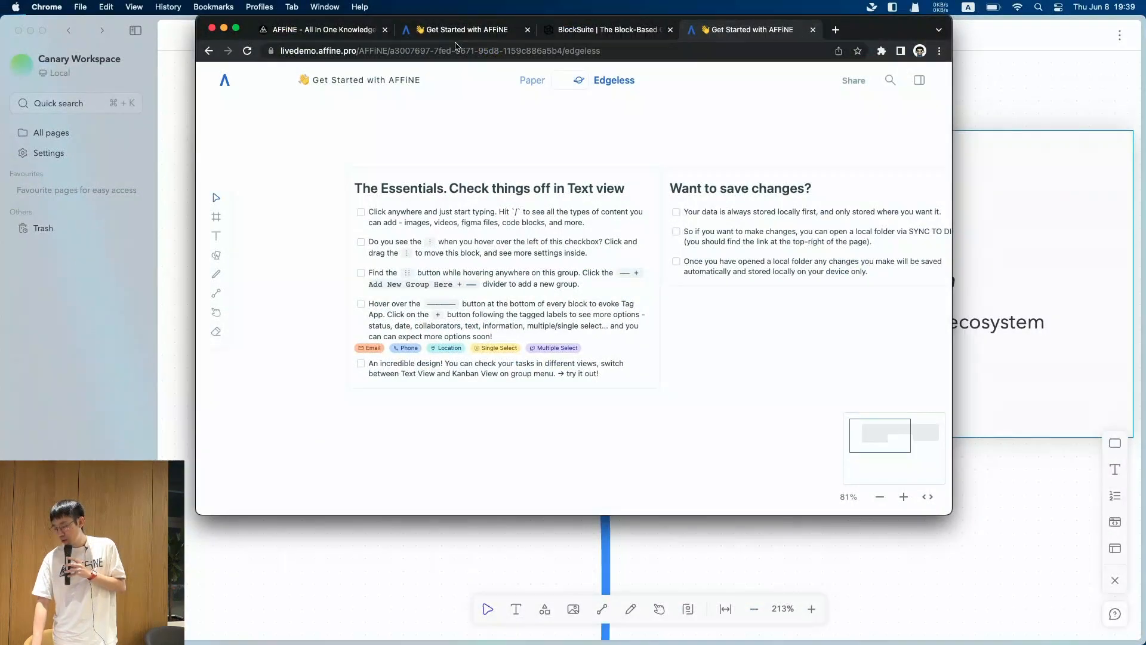
click(322, 28)
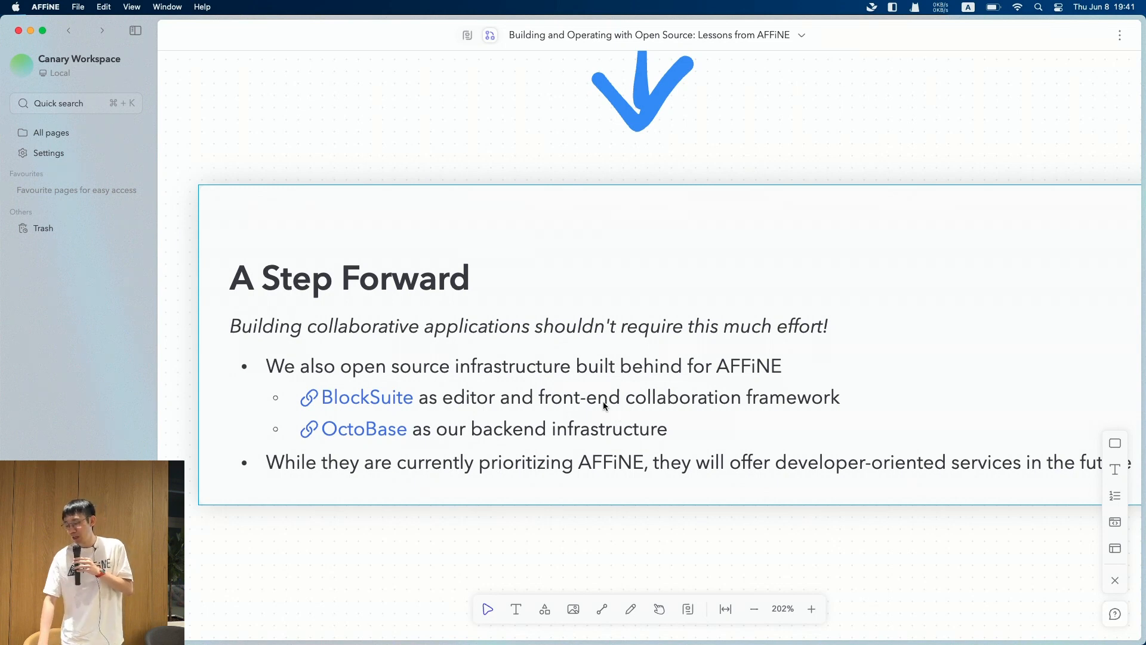
mouse_move(525, 375)
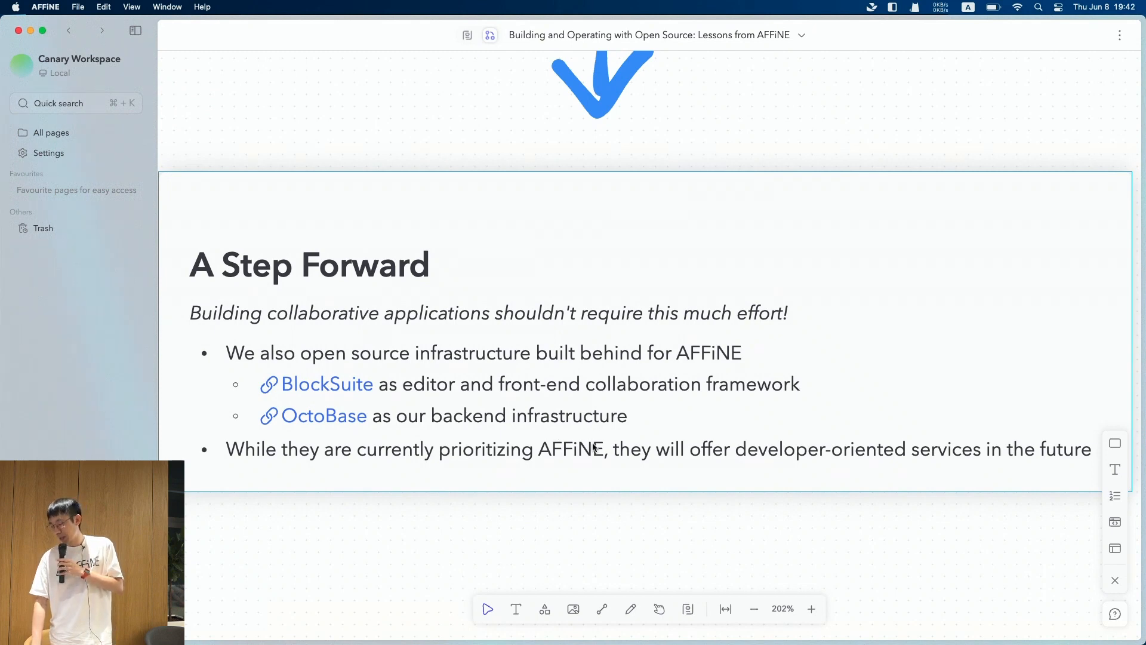
scroll(down, 3)
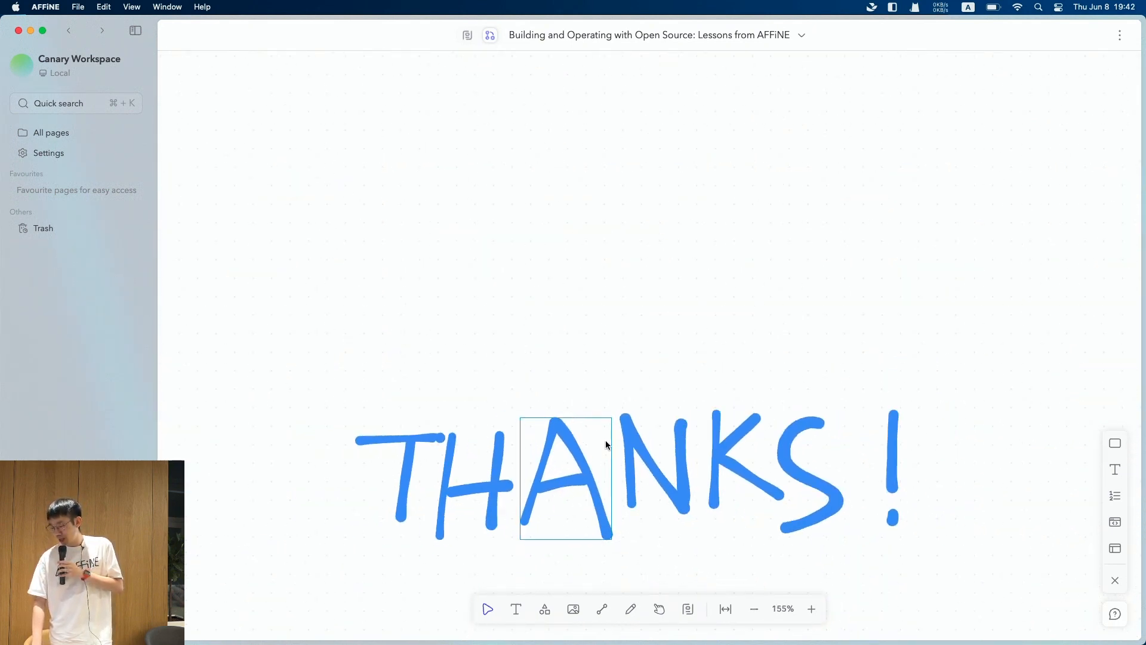
Deselect the letter so the hand-drawn THANKS! drawing shows with nothing selected.
click(658, 261)
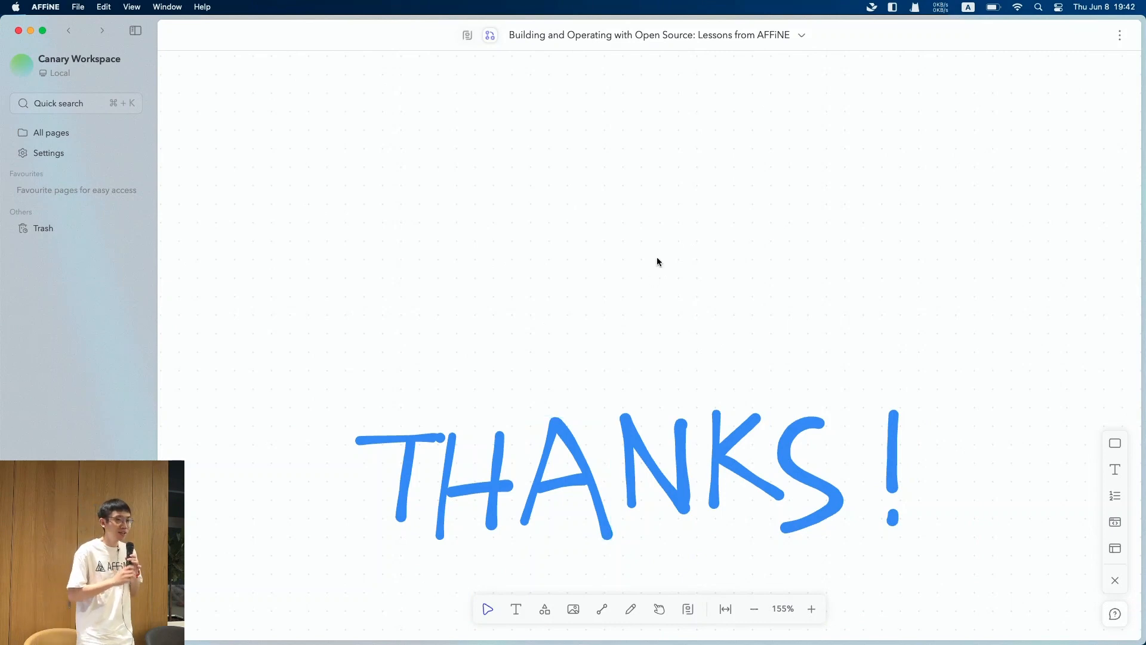